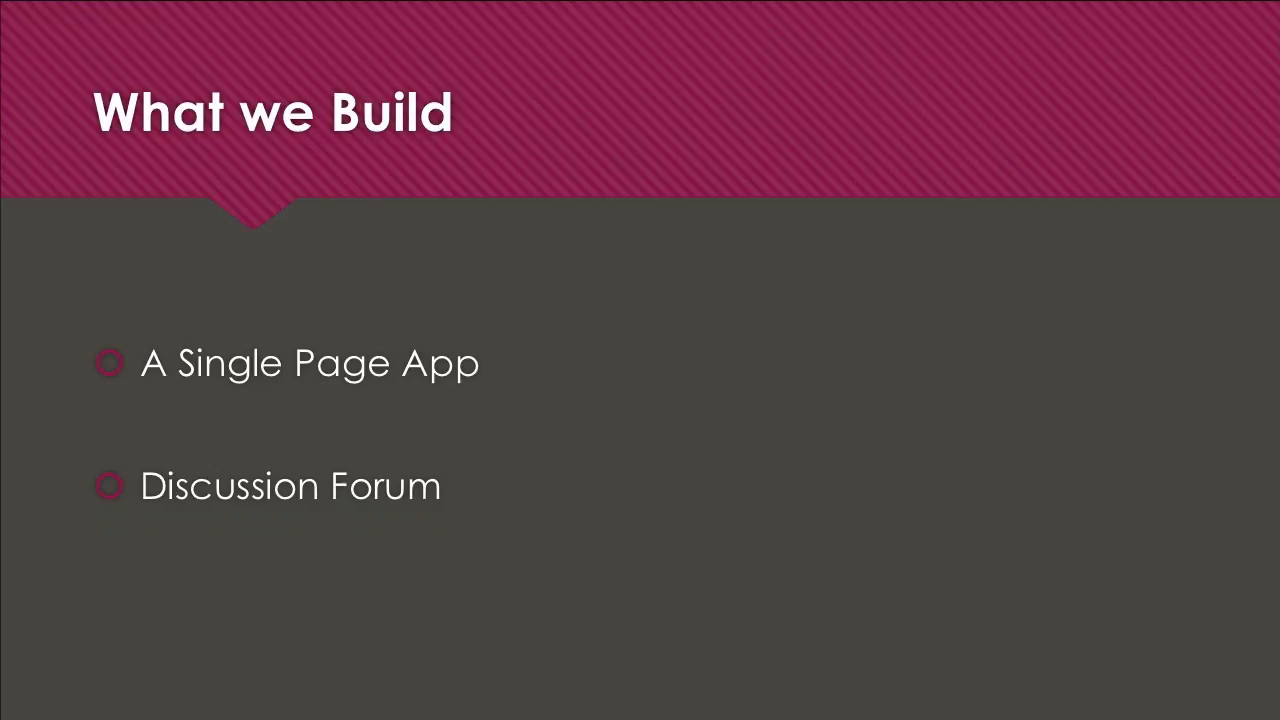
- Advance past the What we Build slide toward the Real SPA forum home page
{"action": "key", "text": "Right"}
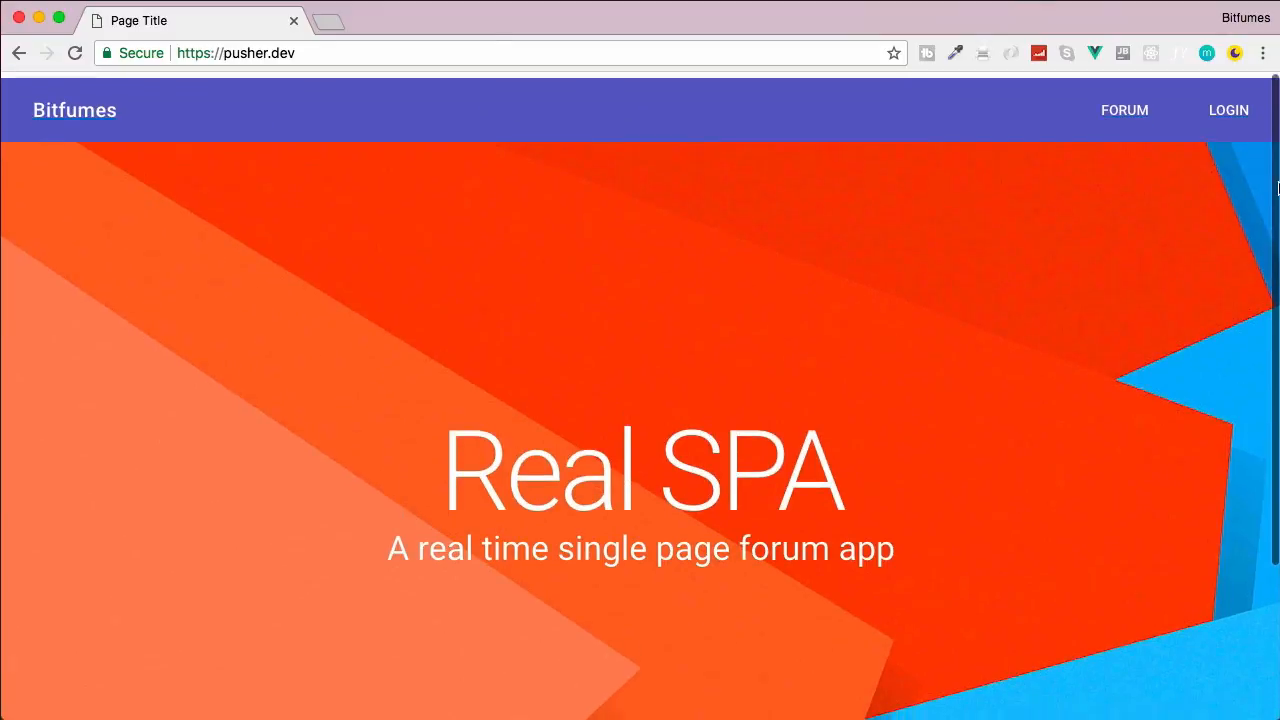
- Go from Forum to Login to Signup and submit the filled signup form to create the account
{"action": "left_click", "coordinate": [1124, 110]}
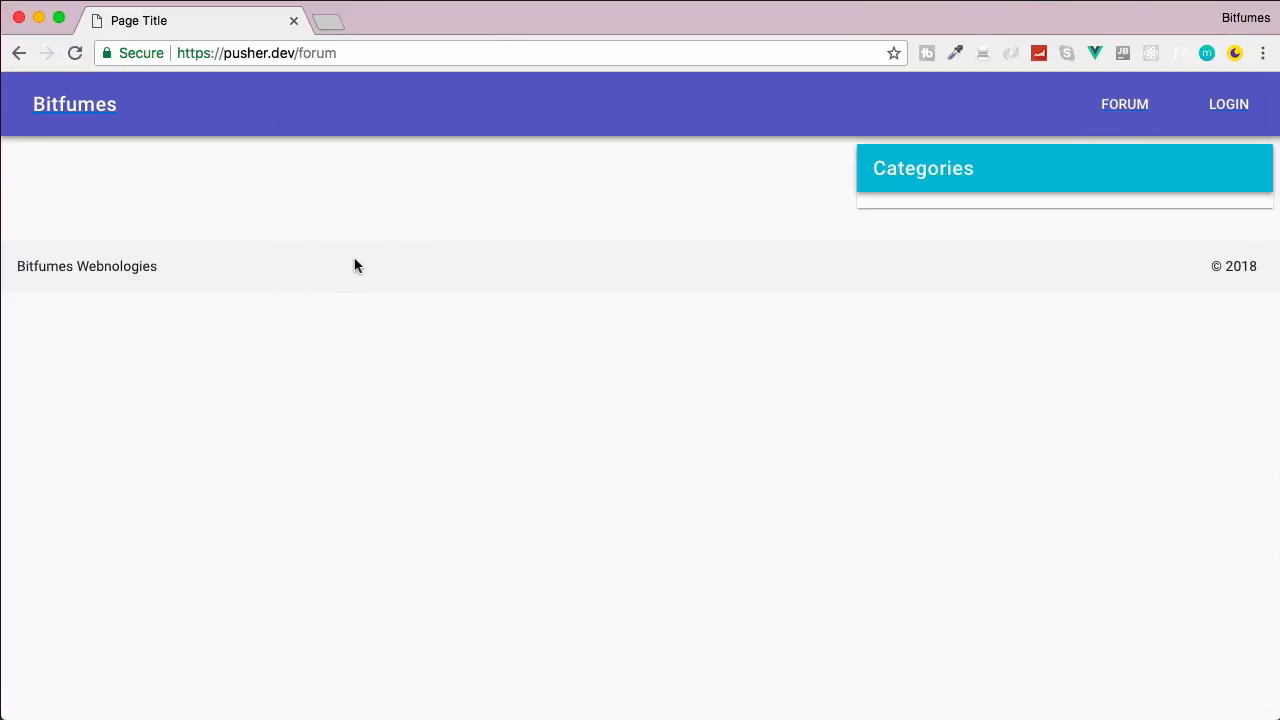
{"action": "mouse_move", "coordinate": [1004, 232]}
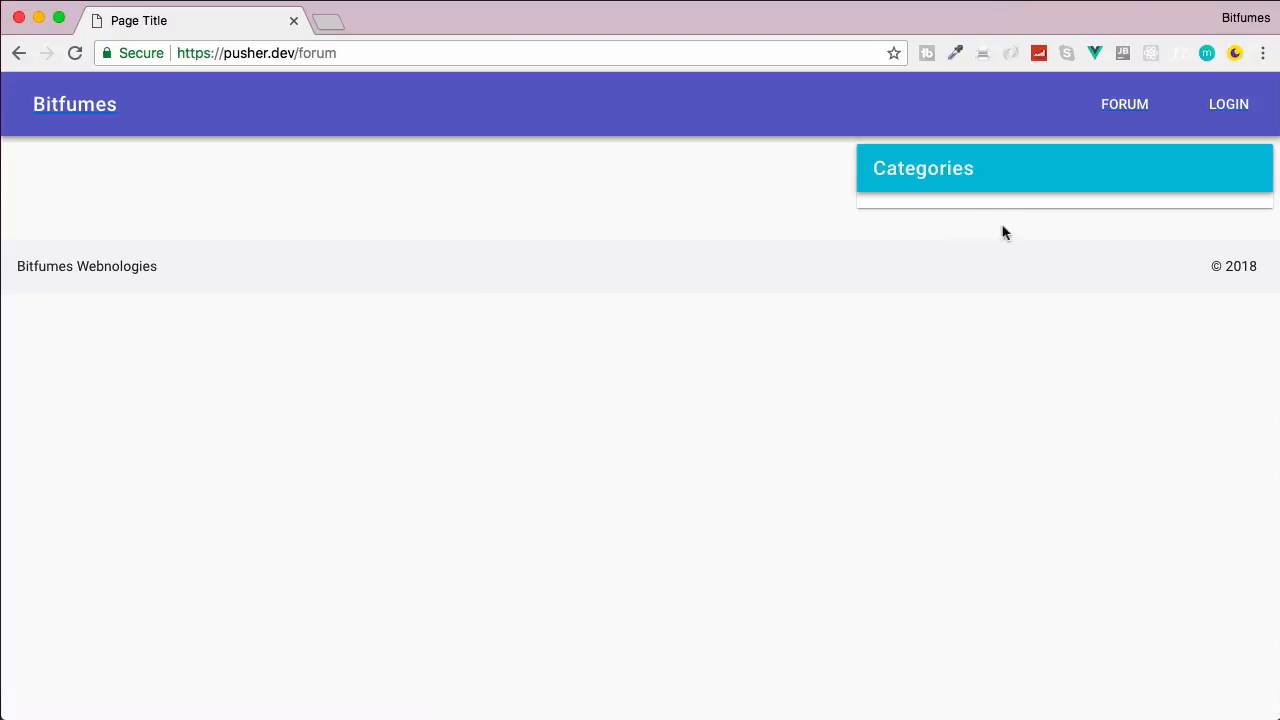
{"action": "left_click", "coordinate": [1228, 104]}
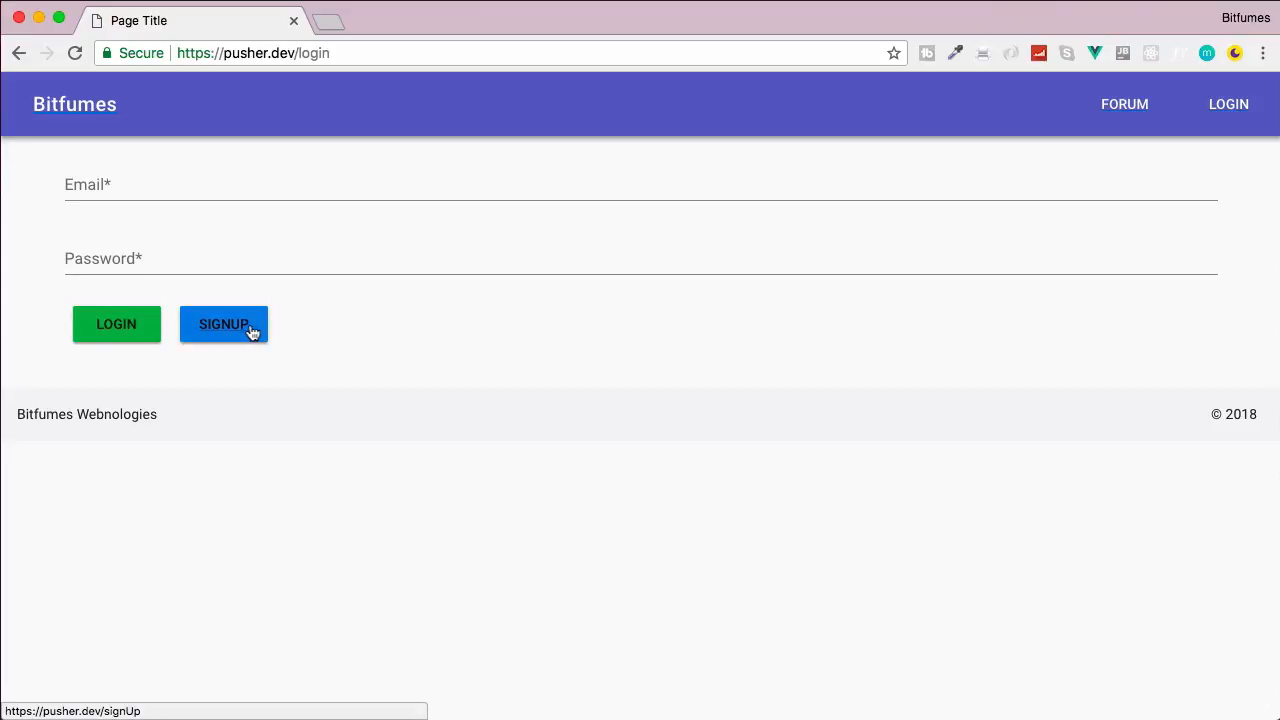
{"action": "left_click", "coordinate": [224, 324]}
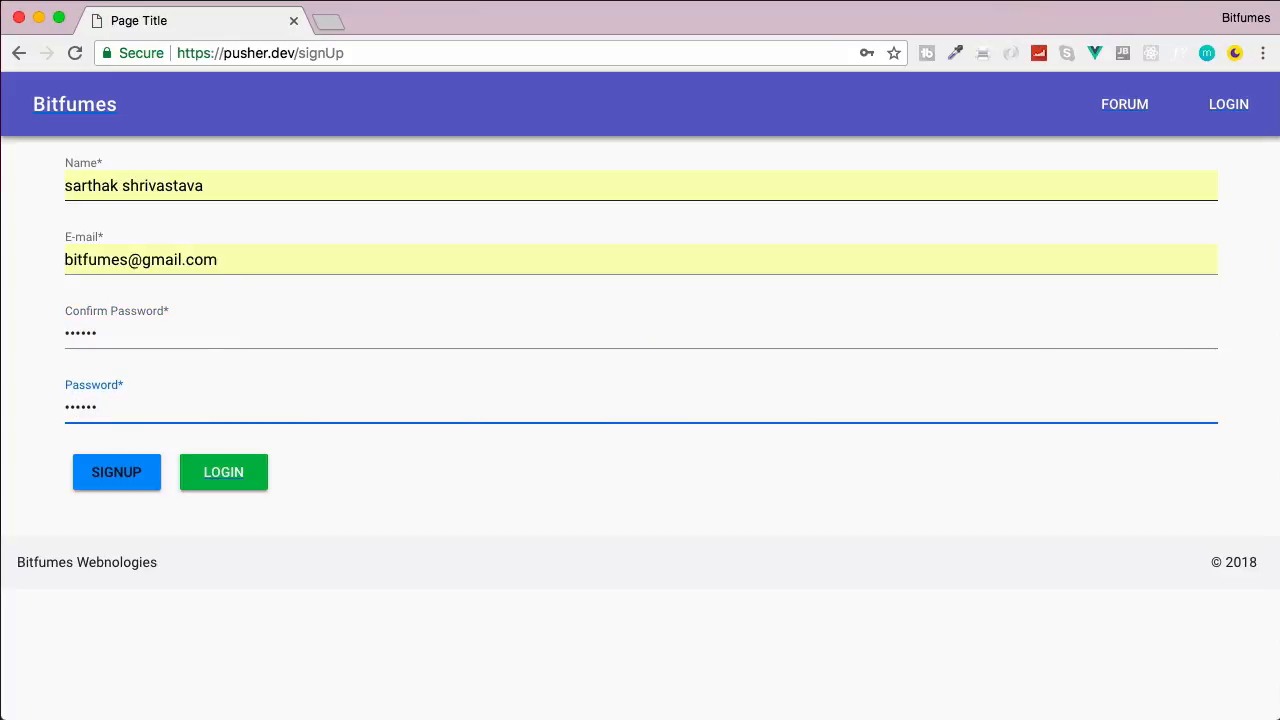
{"action": "mouse_move", "coordinate": [116, 472]}
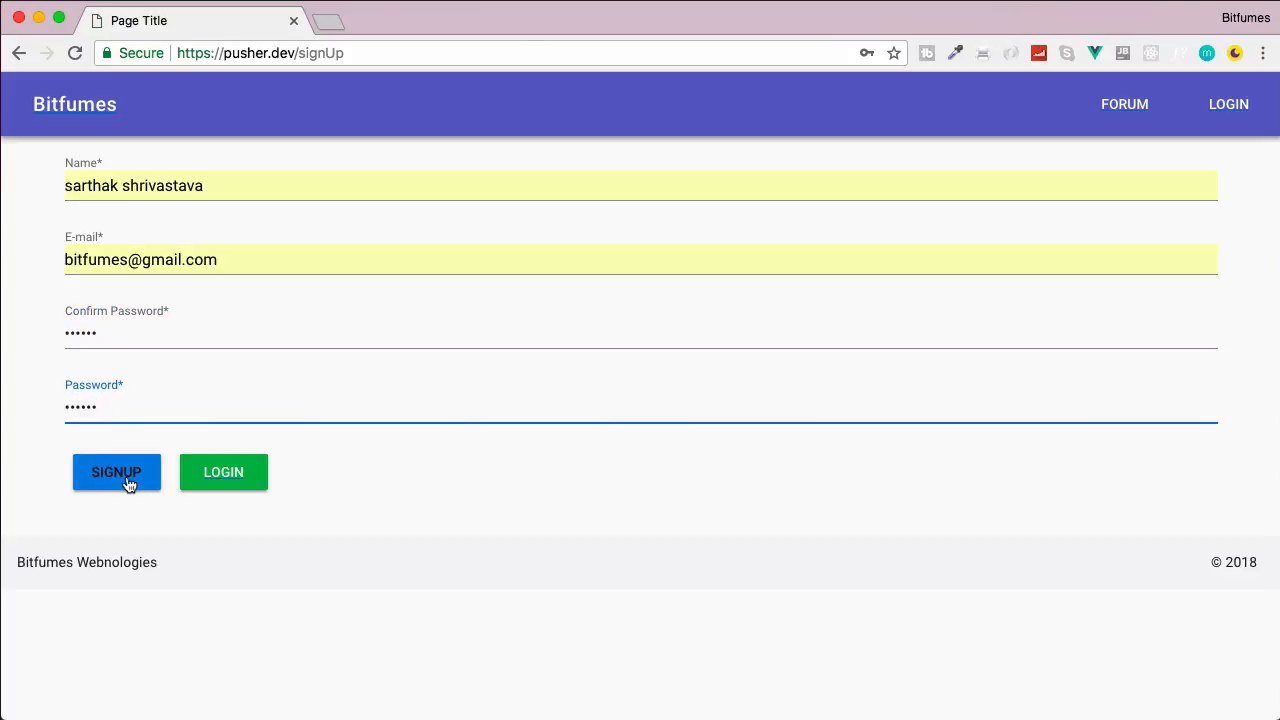
{"action": "left_click", "coordinate": [116, 472]}
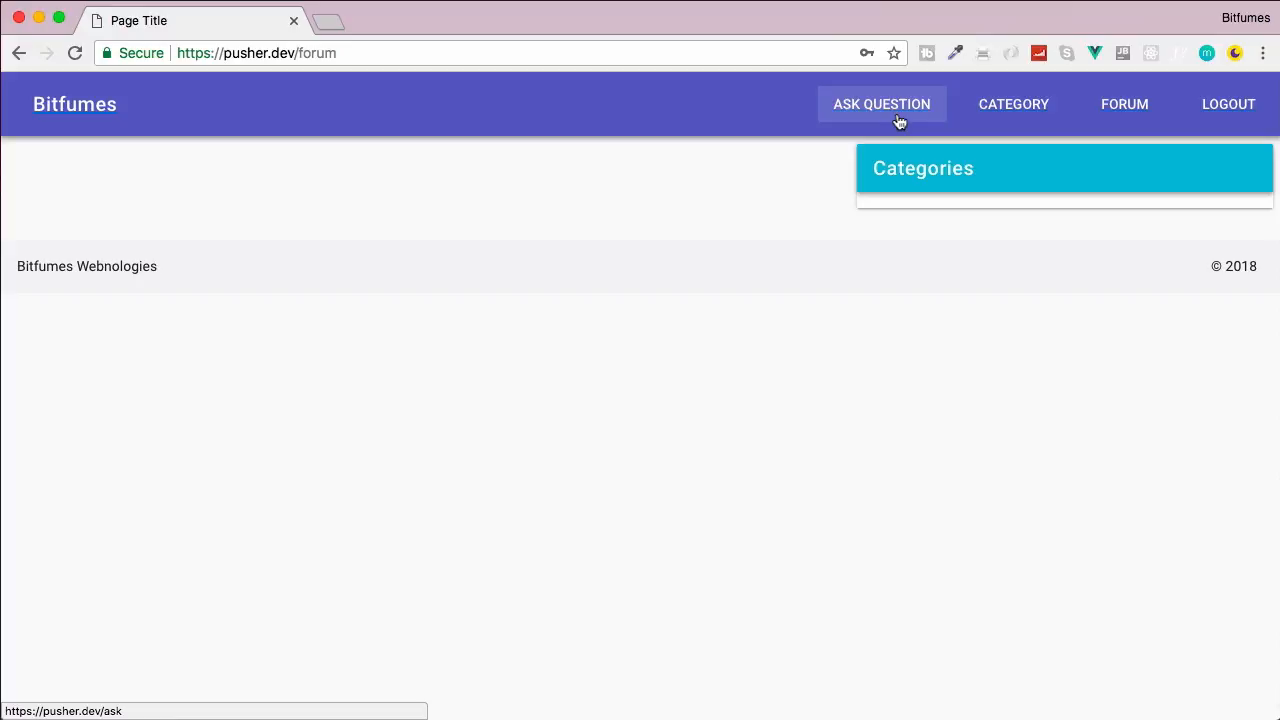
- Reach the category page via Ask Question and create a new Laravel category
{"action": "left_click", "coordinate": [880, 104]}
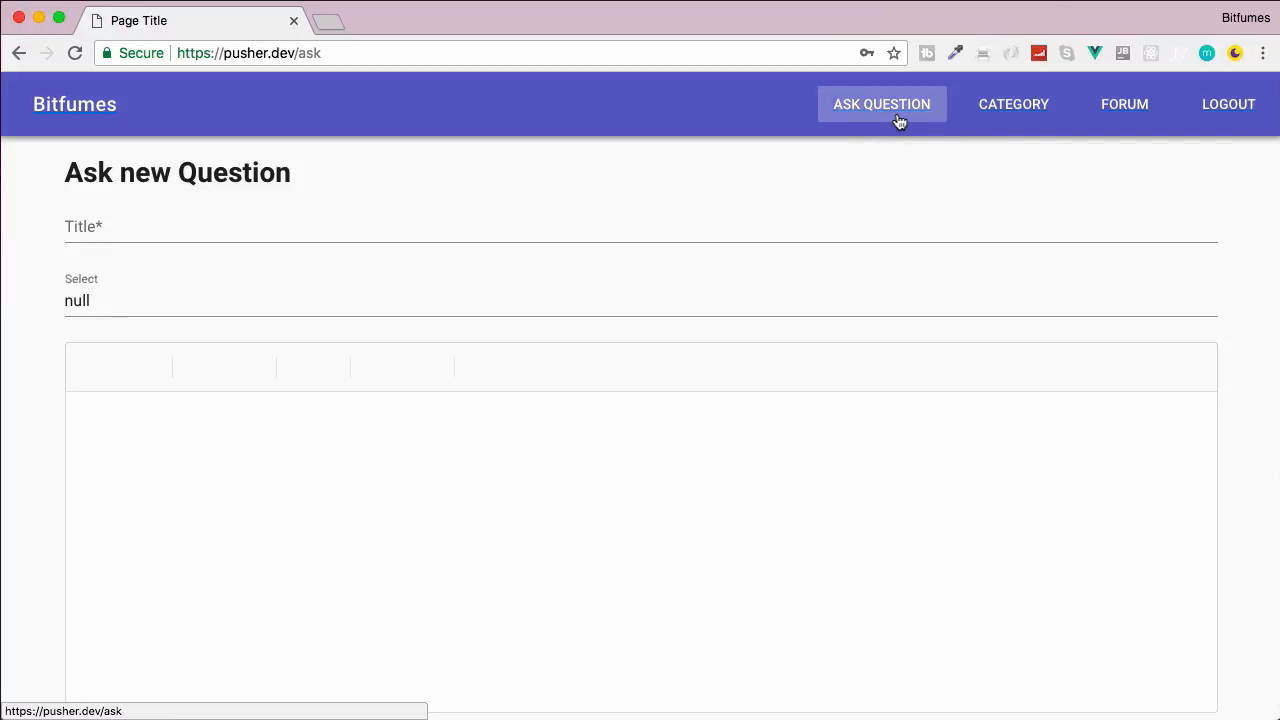
{"action": "left_click", "coordinate": [1012, 104]}
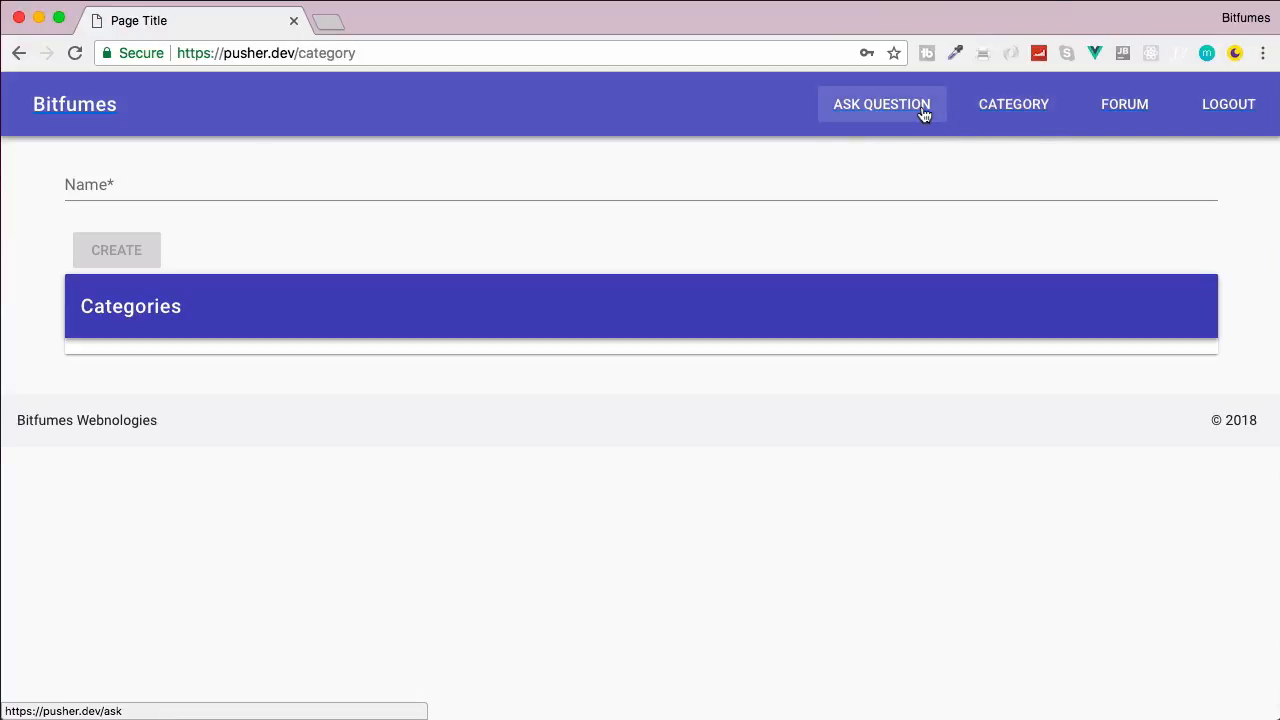
{"action": "left_click", "coordinate": [880, 104]}
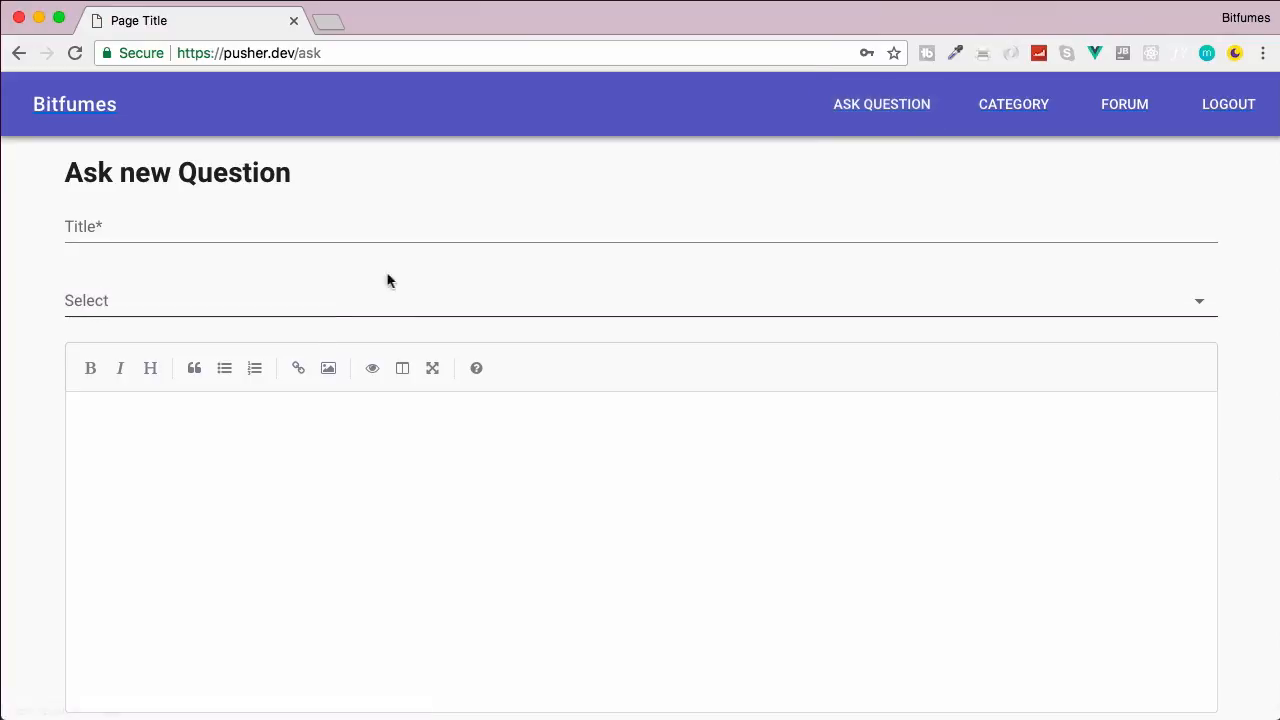
{"action": "left_click", "coordinate": [640, 300]}
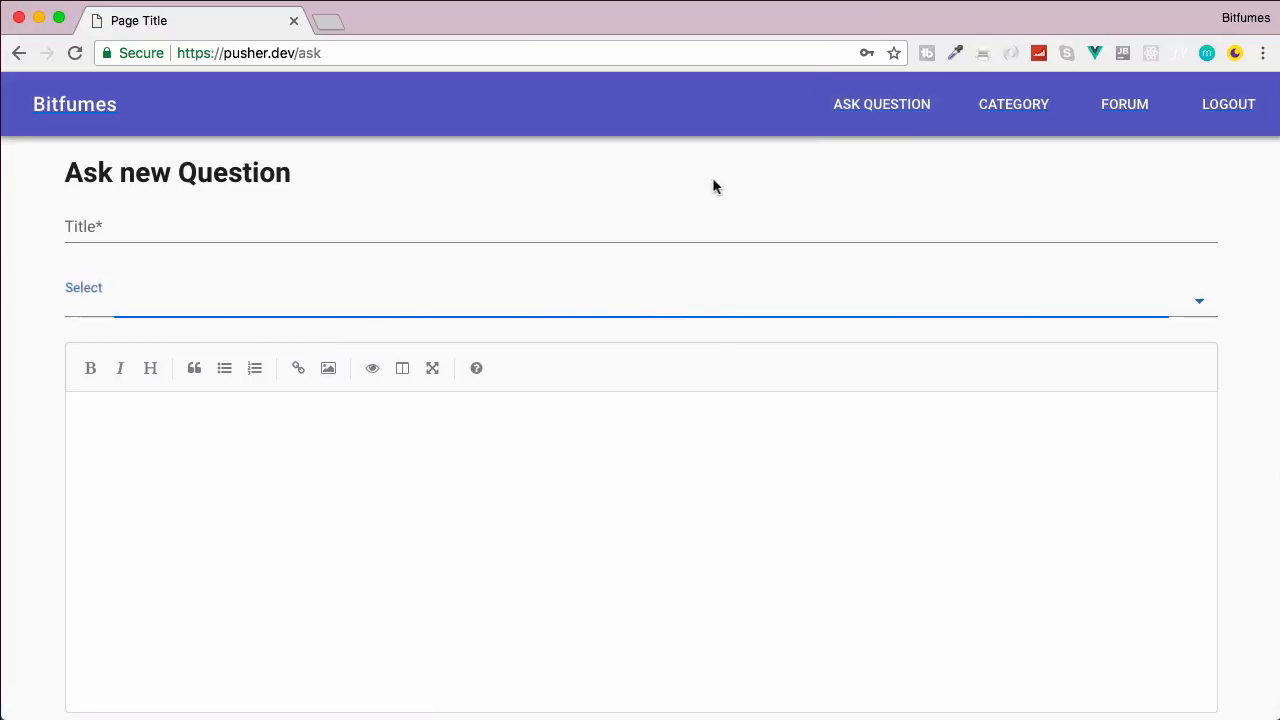
{"action": "left_click", "coordinate": [1012, 104]}
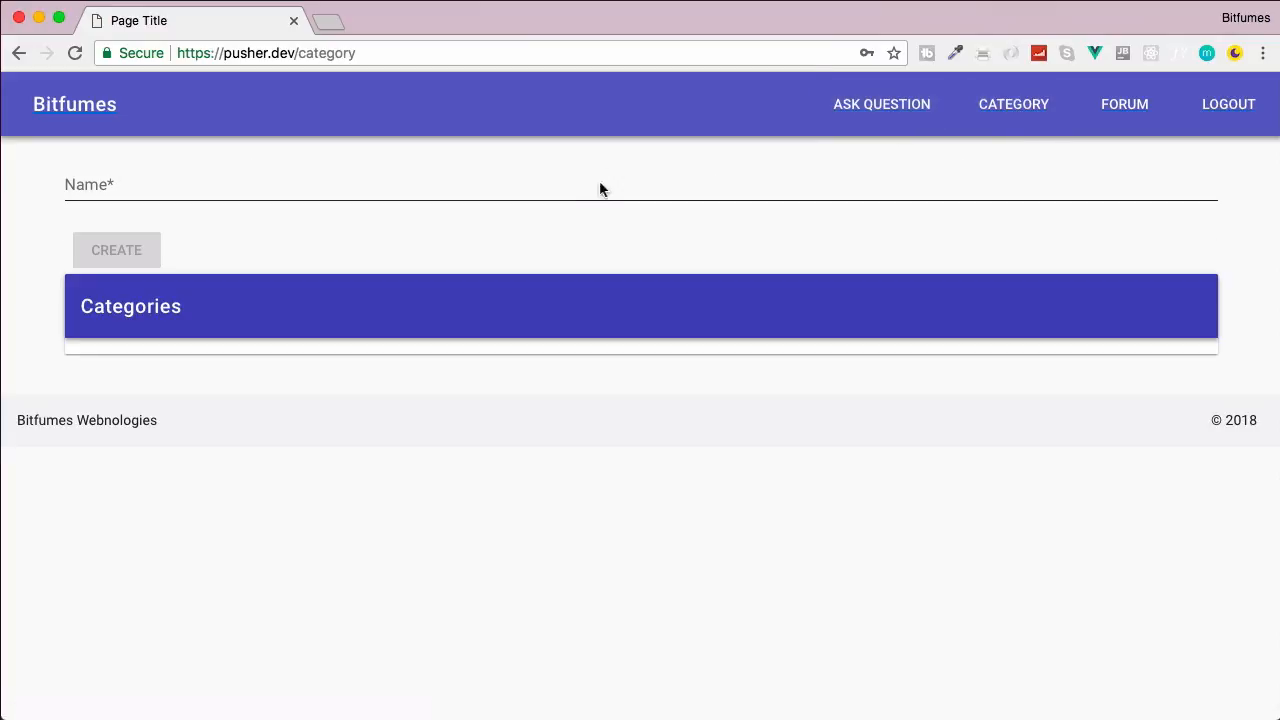
{"action": "type", "text": "Lara"}
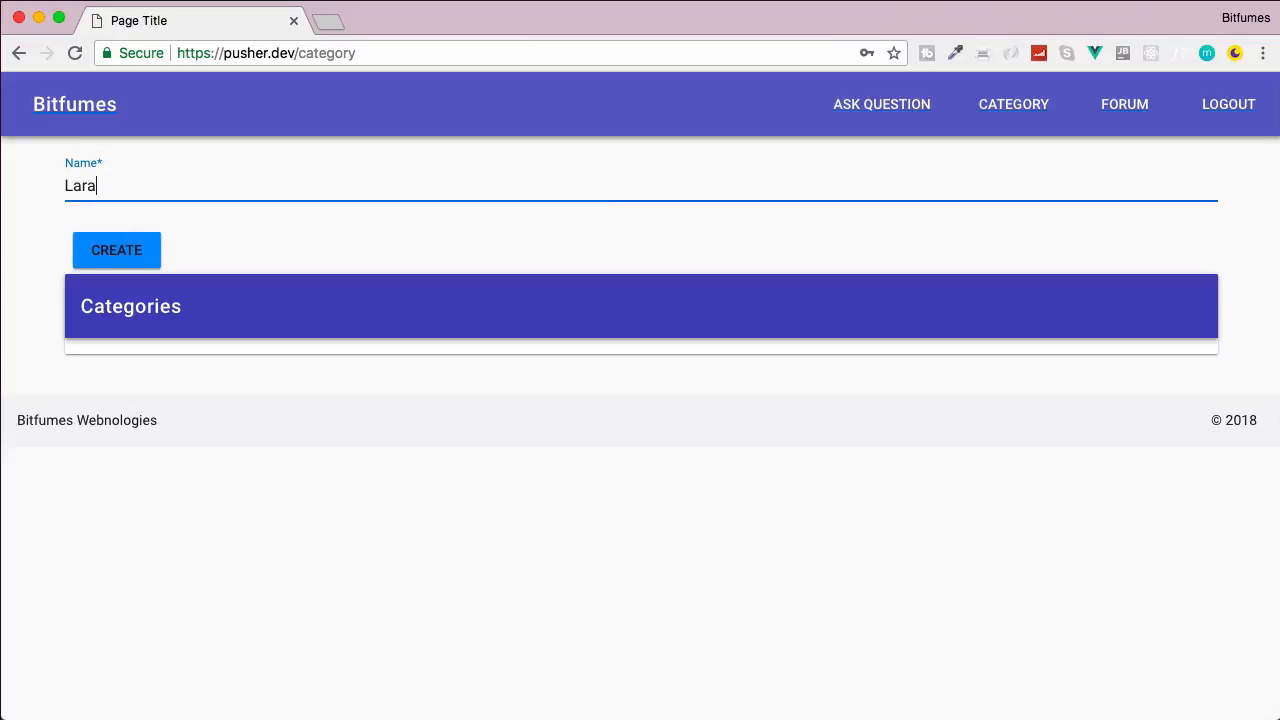
{"action": "left_click", "coordinate": [116, 250]}
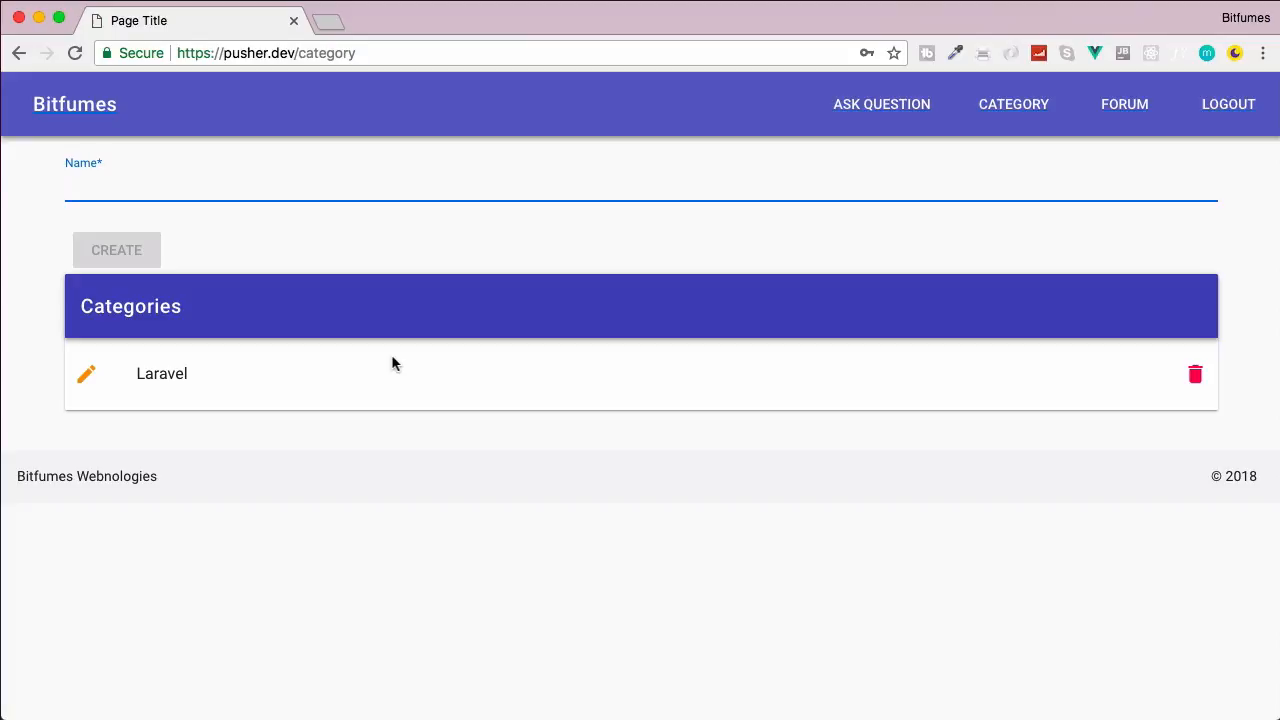
{"action": "mouse_move", "coordinate": [210, 392]}
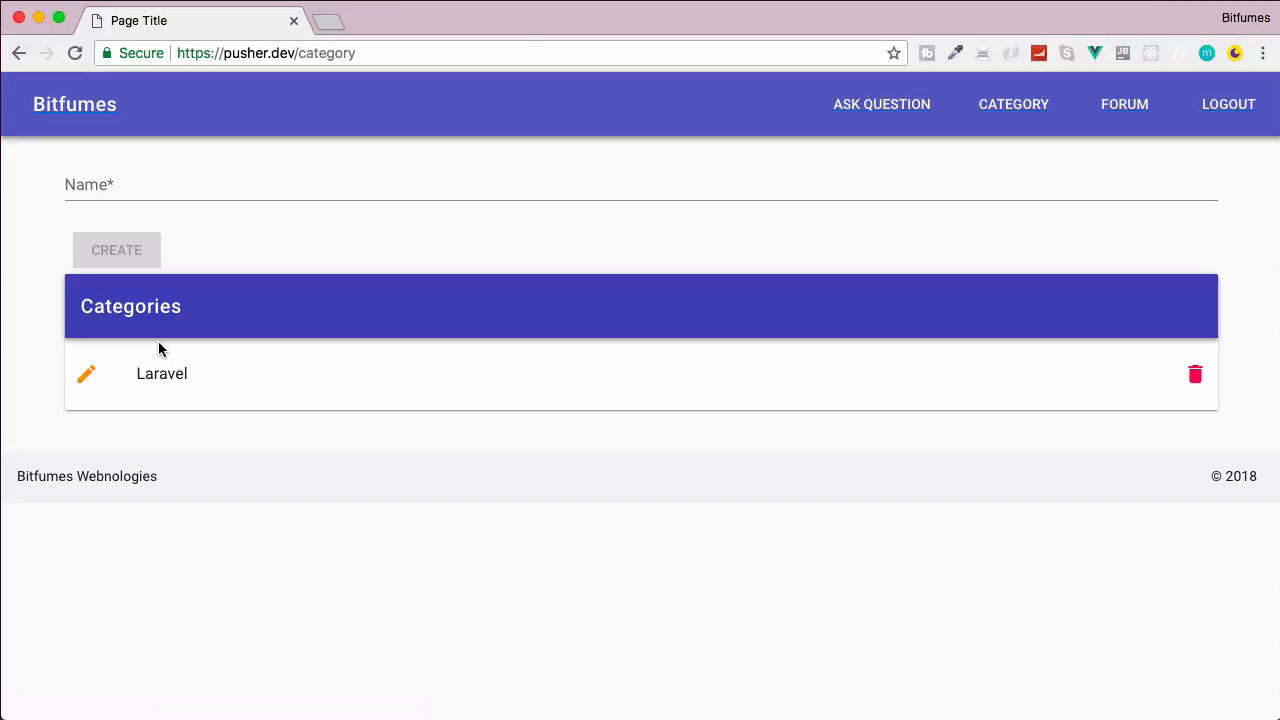
{"action": "mouse_move", "coordinate": [128, 352]}
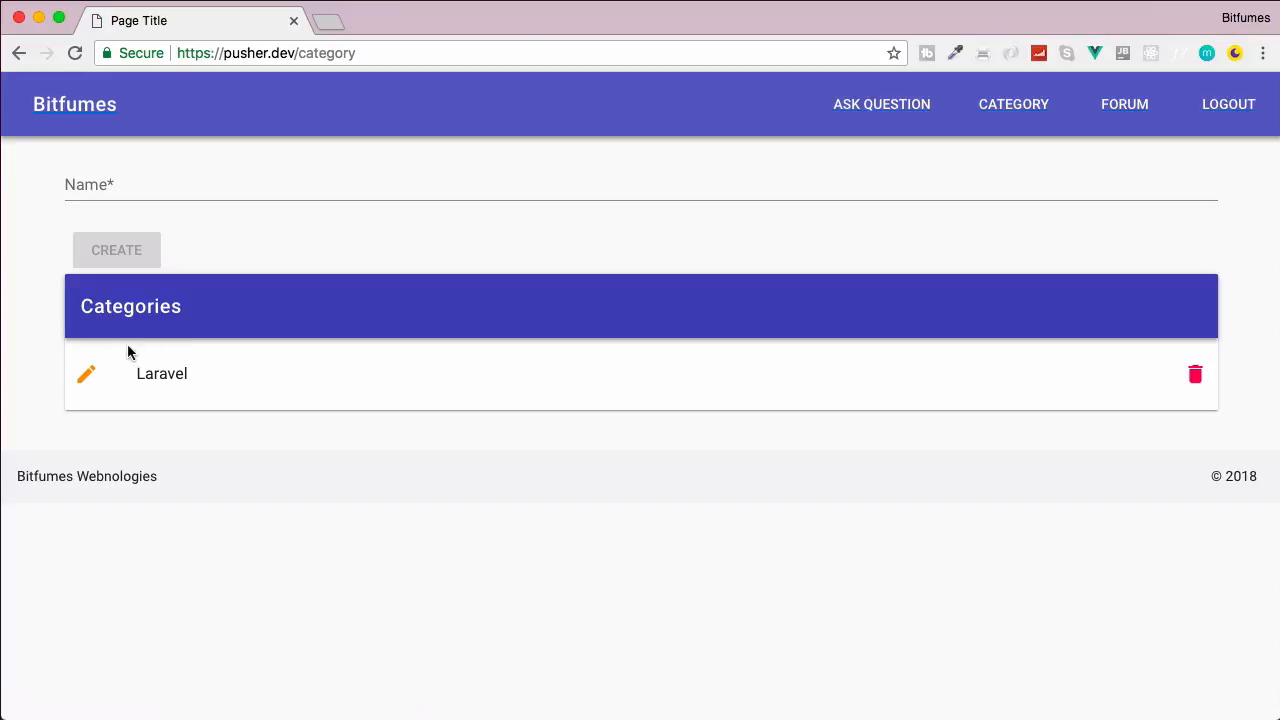
- Edit the Laravel category, append 2 to rename it Laravel 2, and update it
{"action": "left_click", "coordinate": [86, 374]}
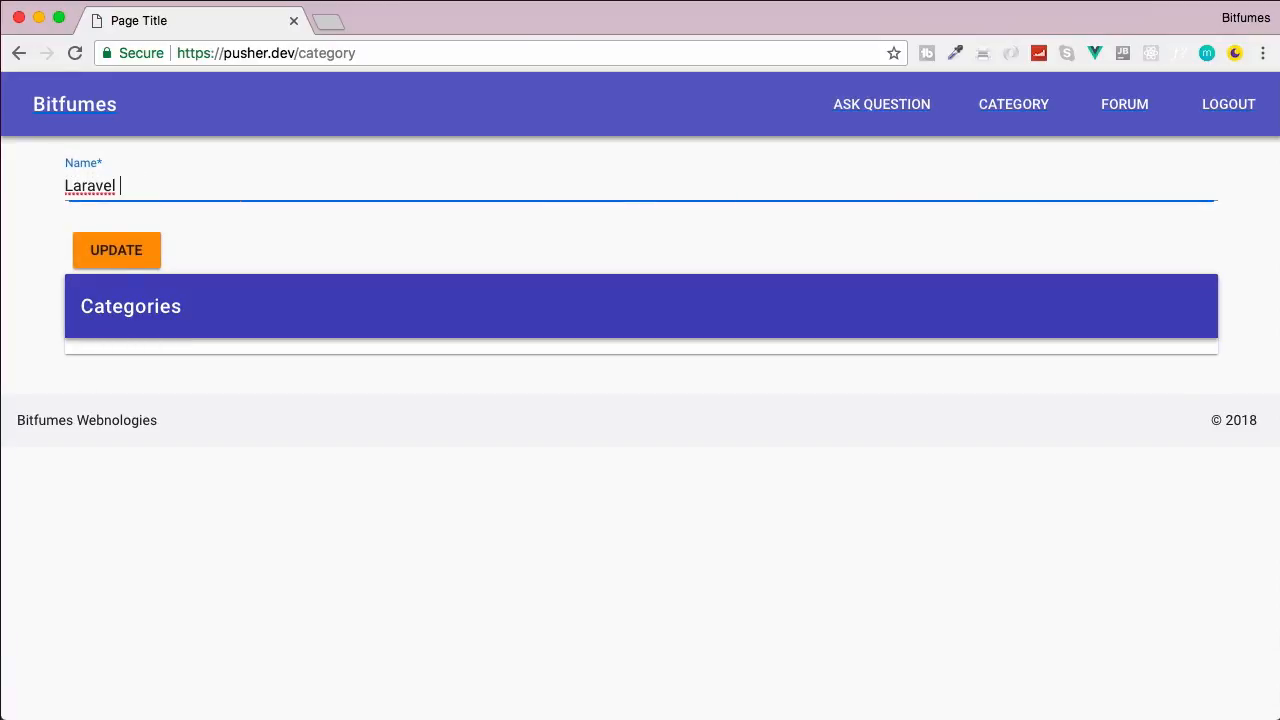
{"action": "type", "text": "2"}
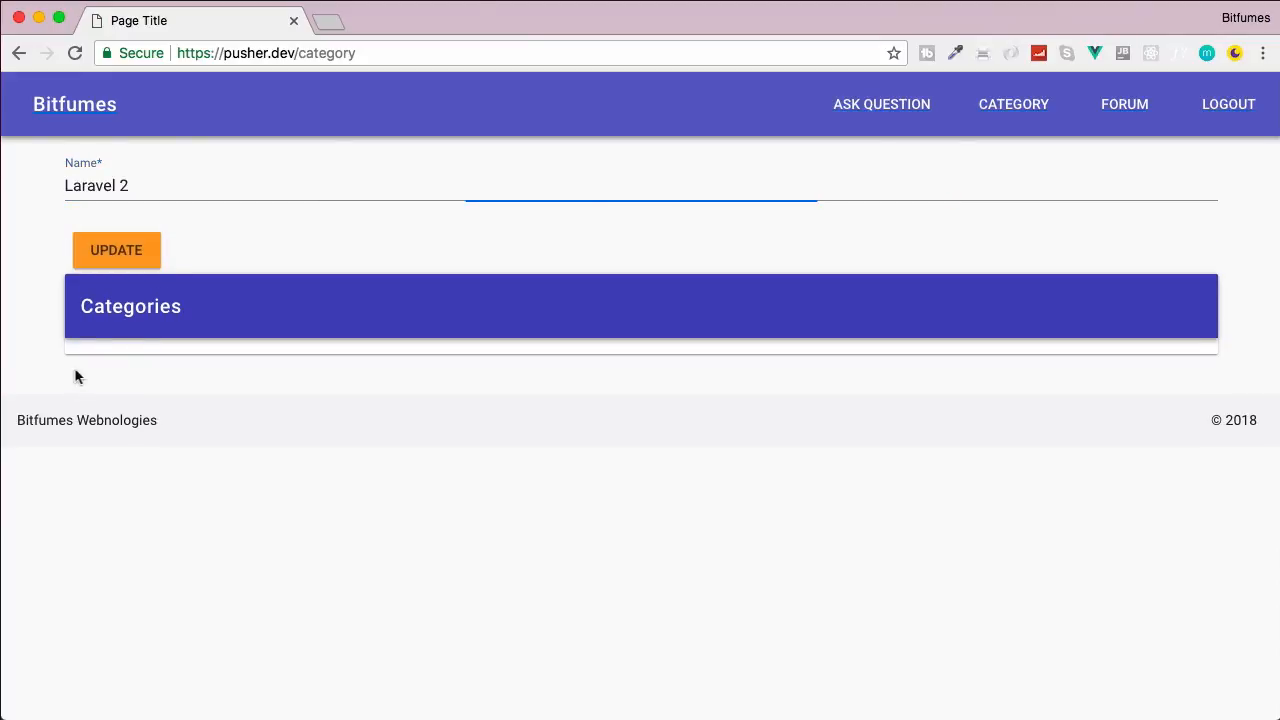
{"action": "left_click", "coordinate": [116, 250]}
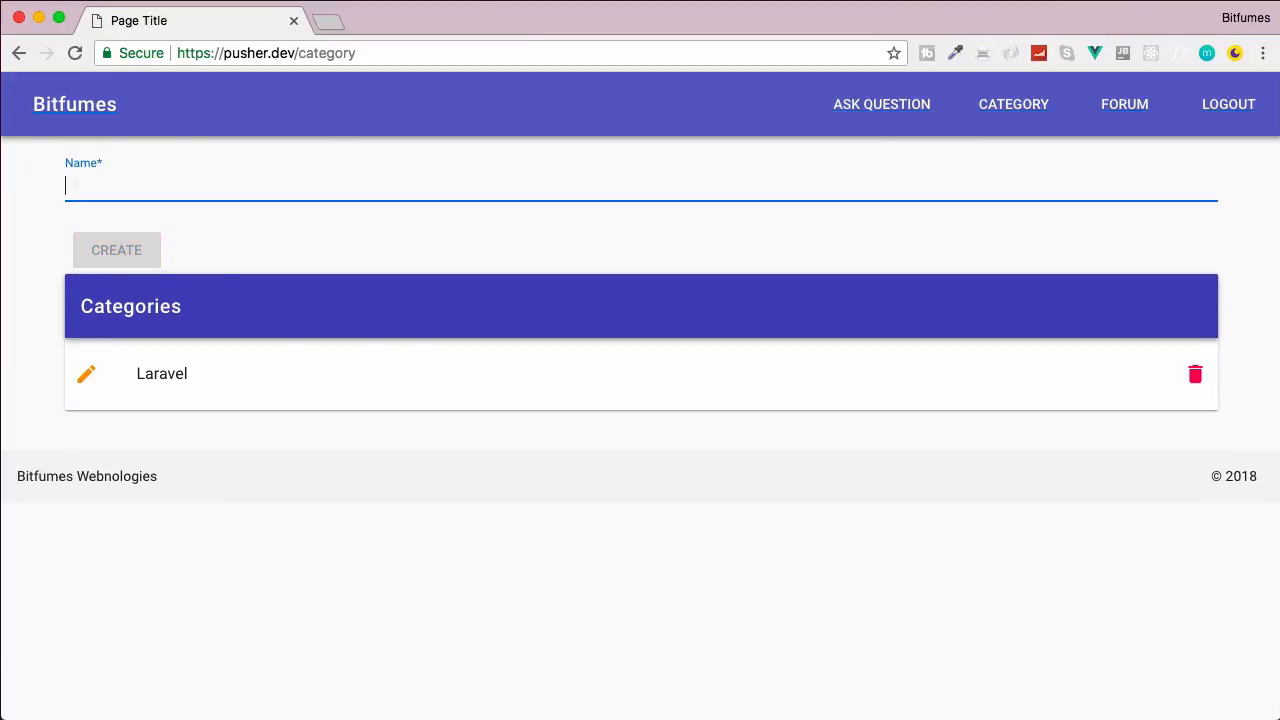
{"action": "mouse_move", "coordinate": [880, 104]}
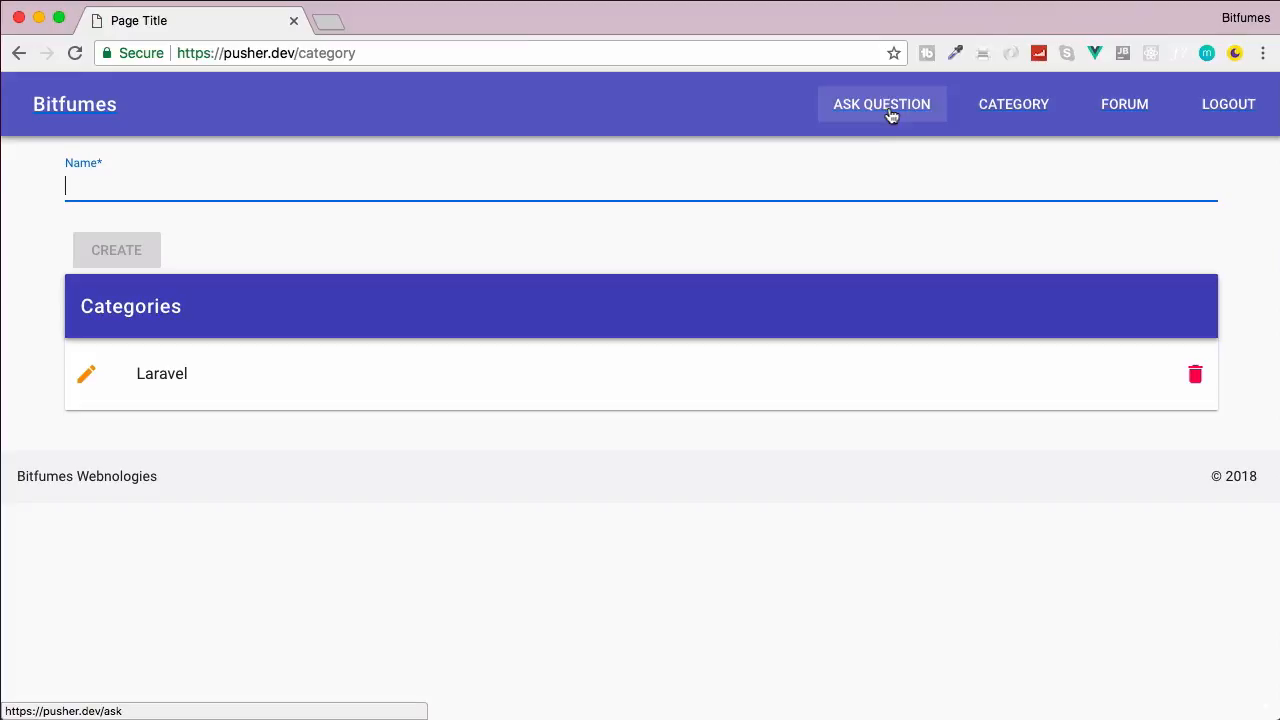
- Start a new question titled What is Pusher? and choose Laravel as its category
{"action": "left_click", "coordinate": [880, 104]}
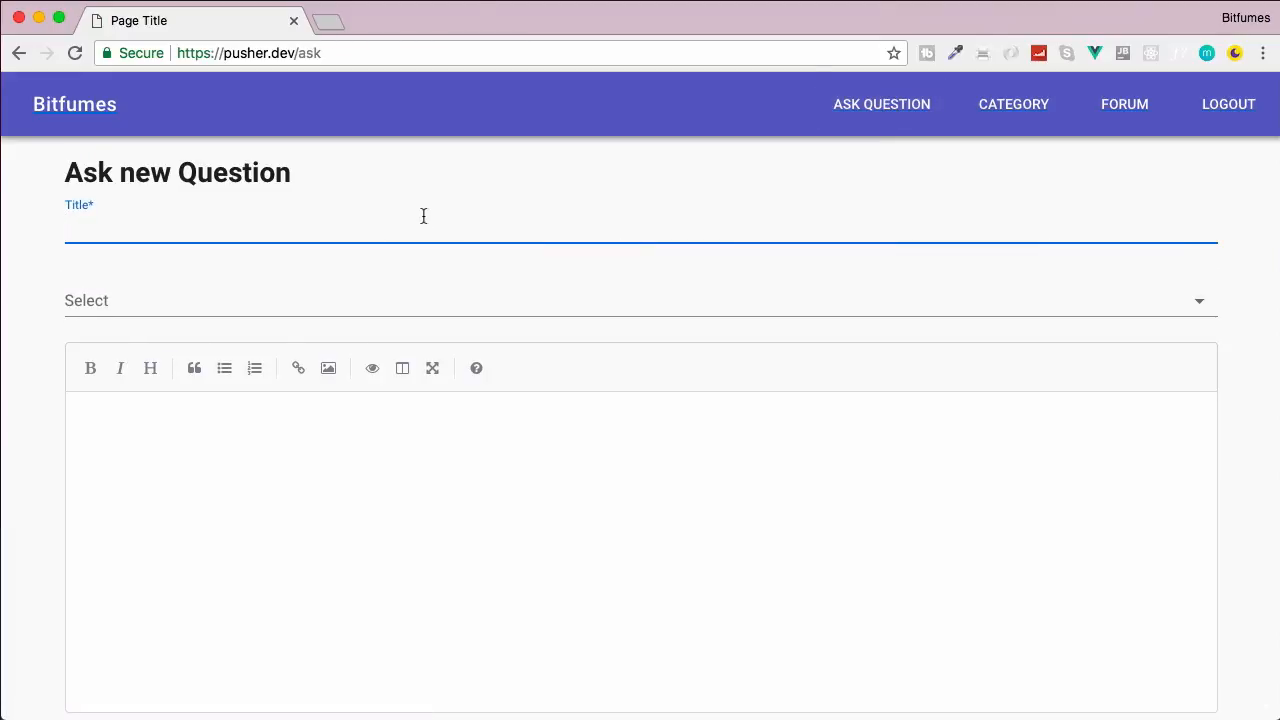
{"action": "type", "text": "What is Pusher?"}
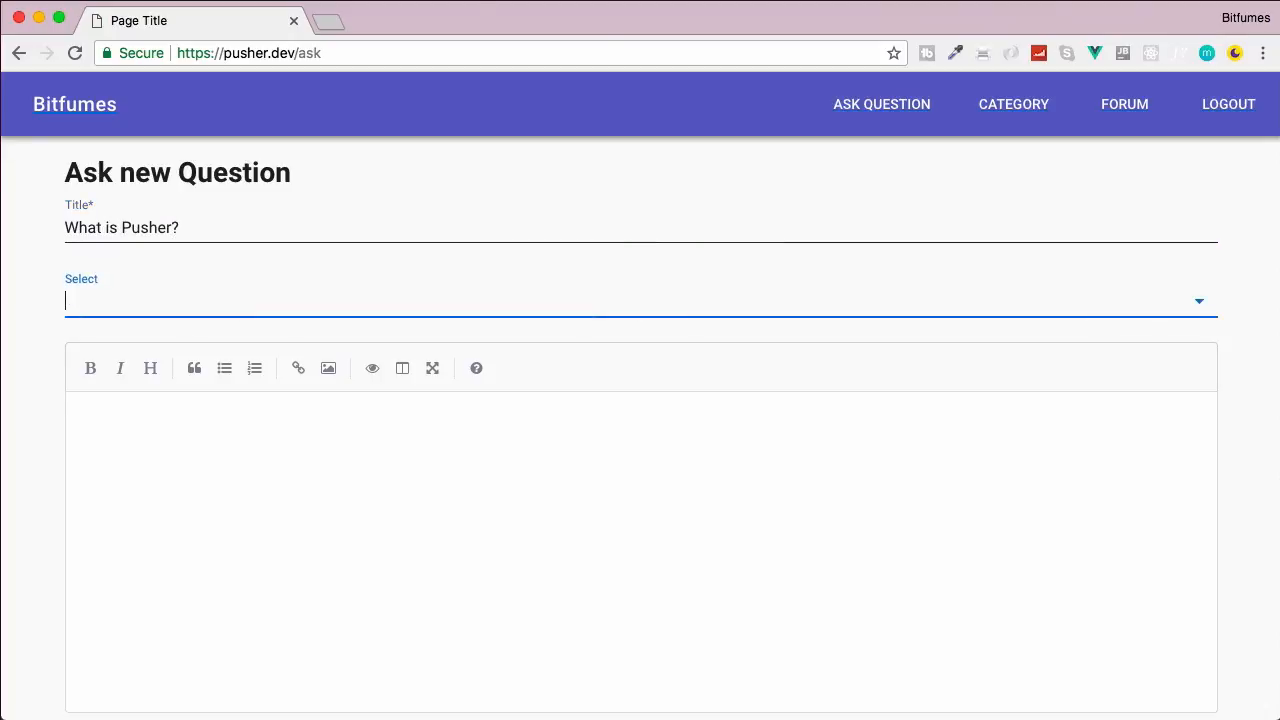
{"action": "left_click", "coordinate": [640, 300]}
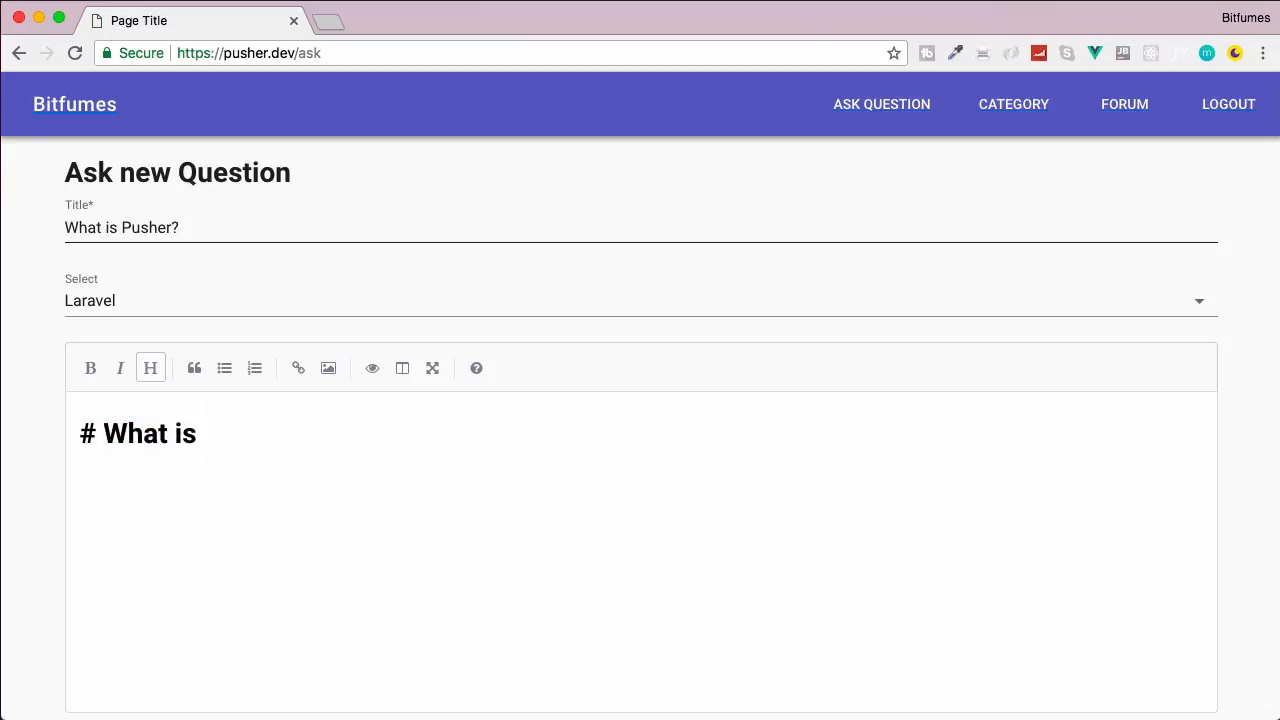
- Write a # heading about puhser and a **bold** course request in the body, then submit the question
{"action": "type", "text": "puhser and how I will use i"}
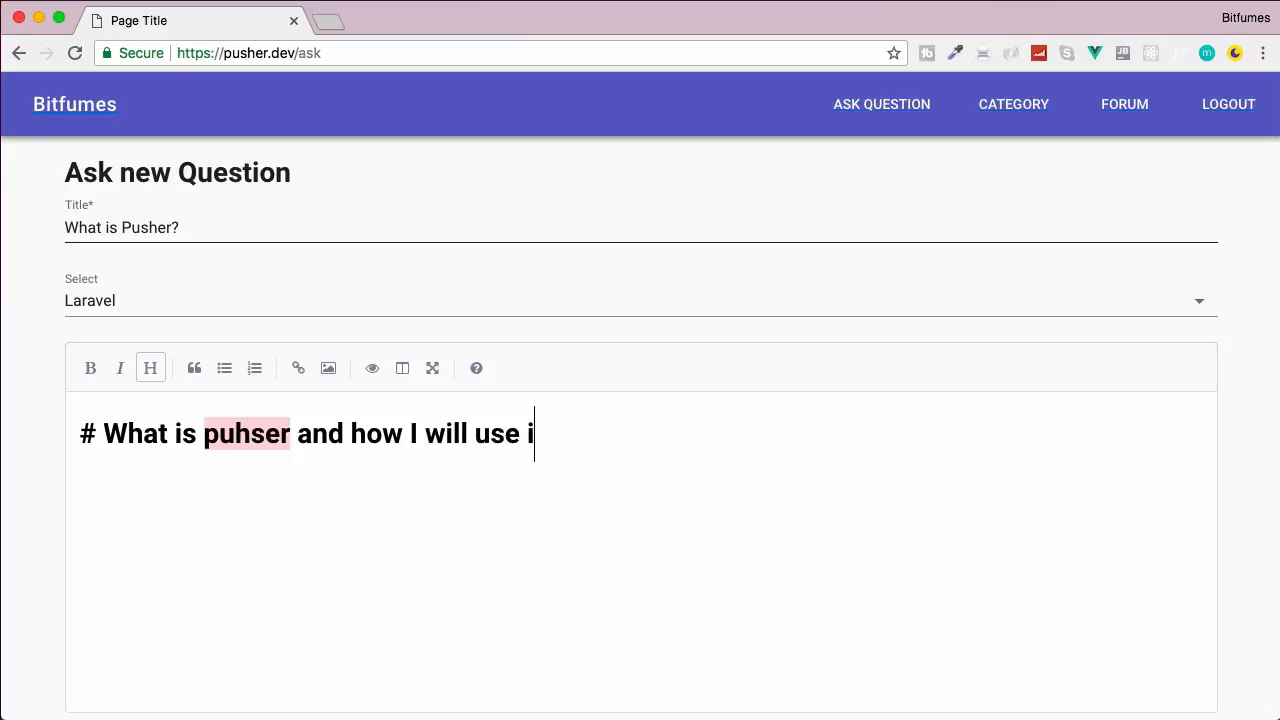
{"action": "type", "text": "t?"}
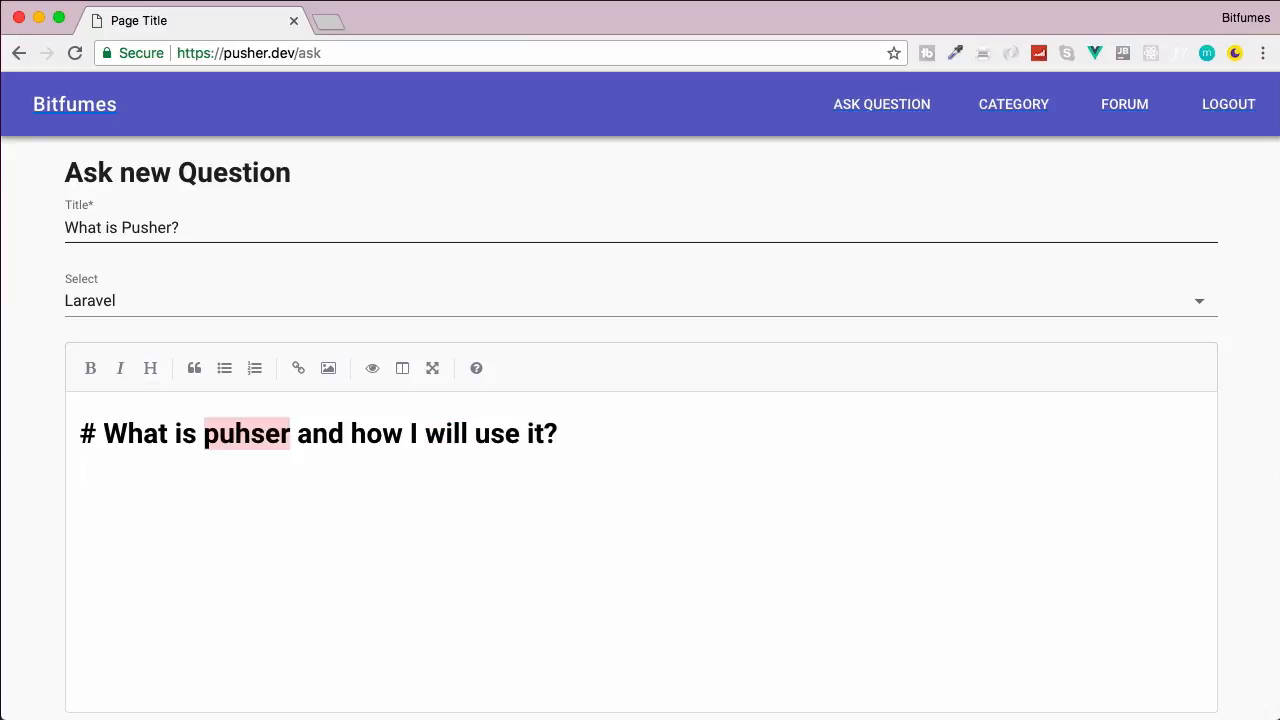
{"action": "type", "text": "****"}
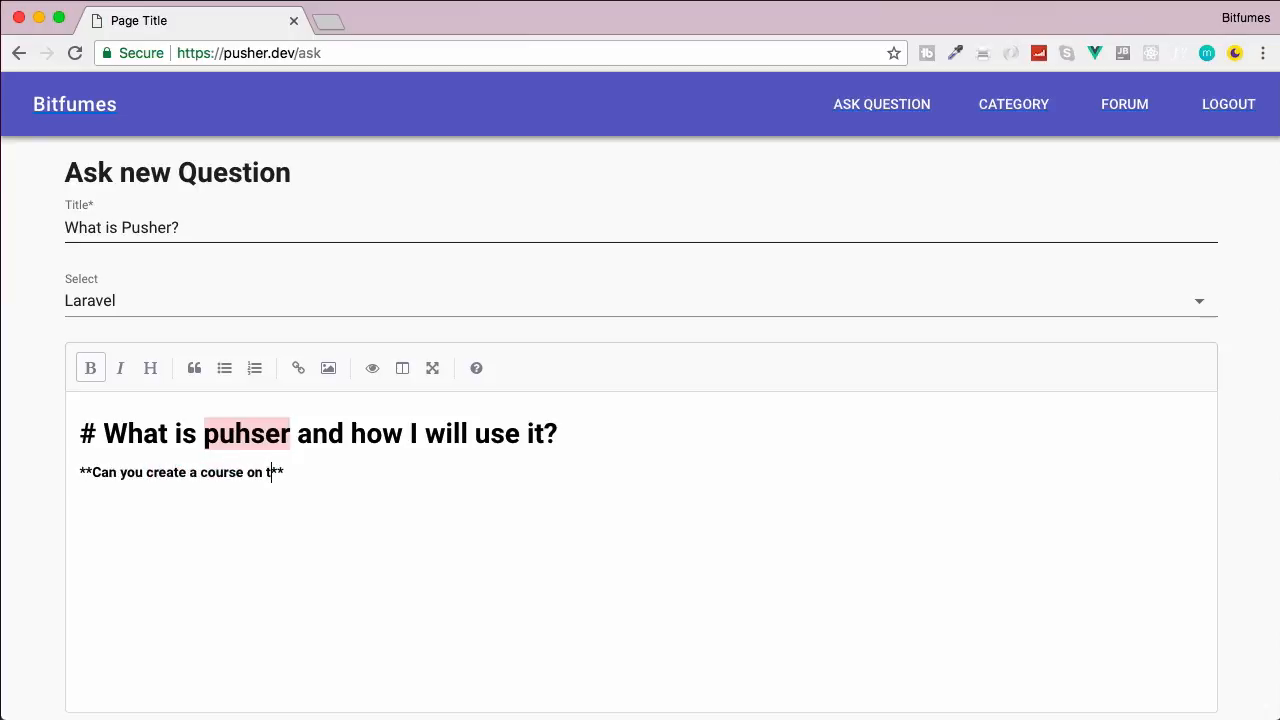
{"action": "type", "text": "his"}
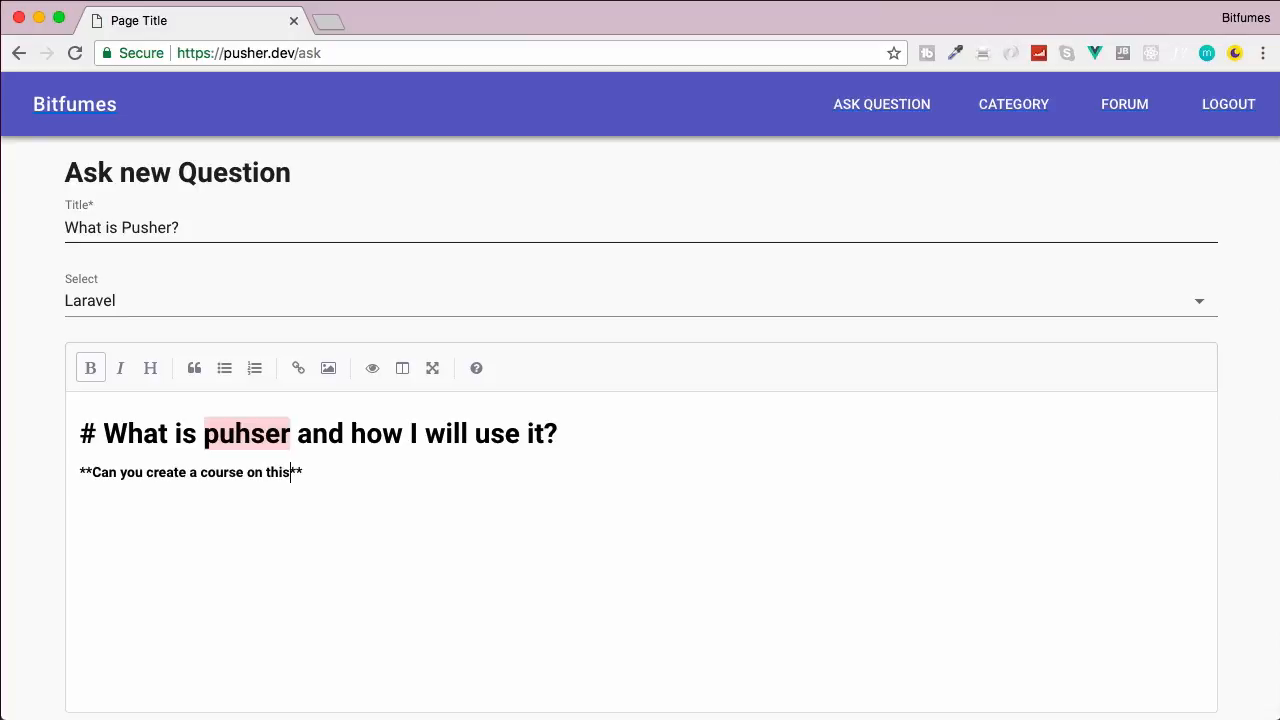
{"action": "scroll", "scroll_direction": "down", "scroll_amount": 3}
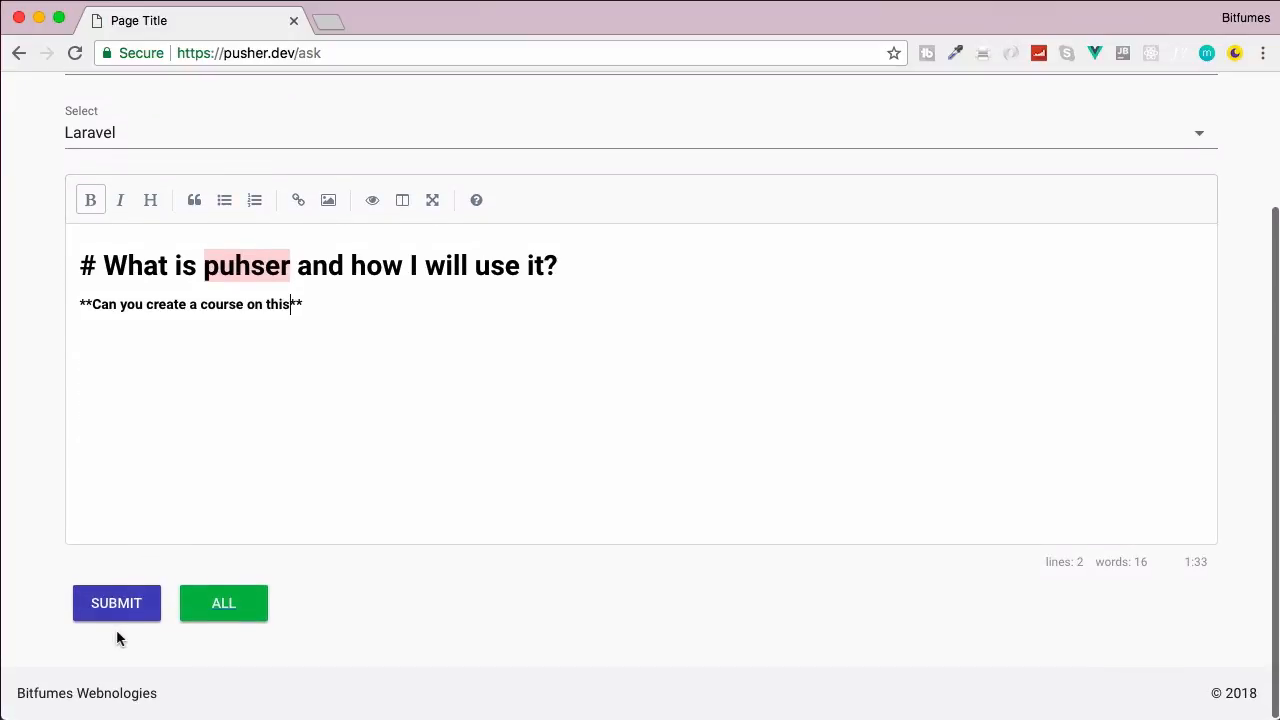
{"action": "left_click", "coordinate": [116, 604]}
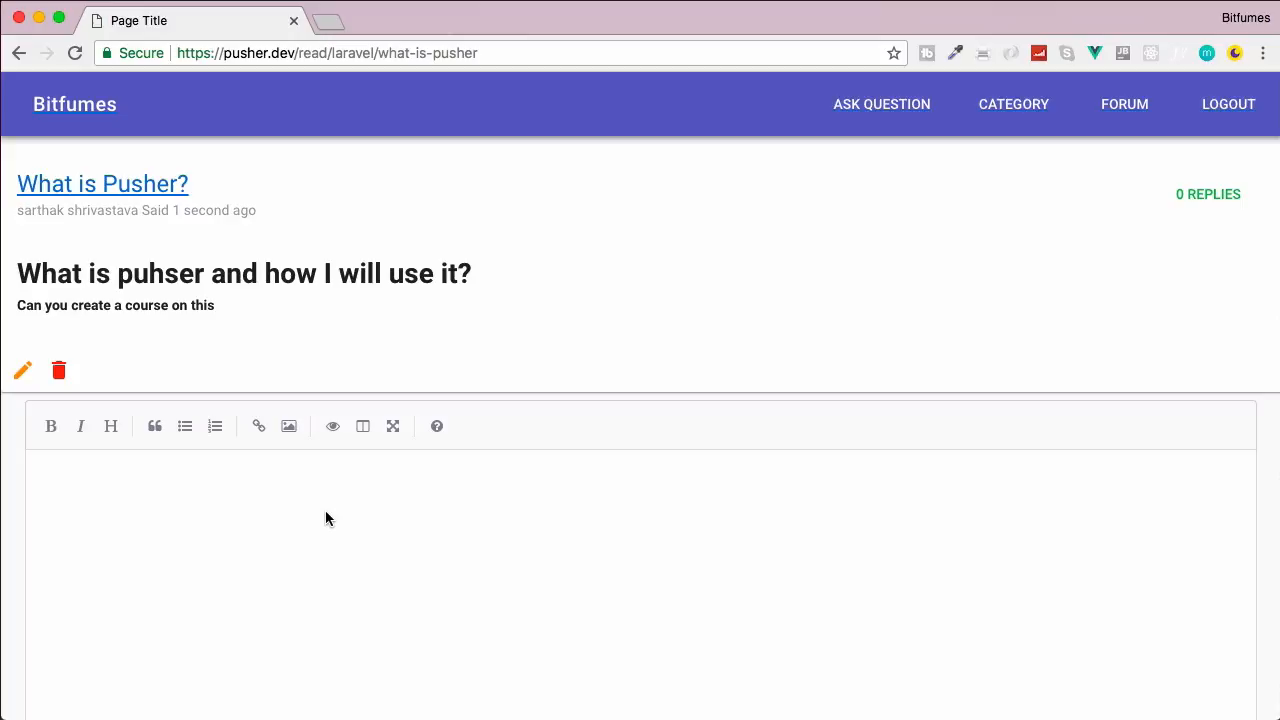
{"action": "mouse_move", "coordinate": [266, 348]}
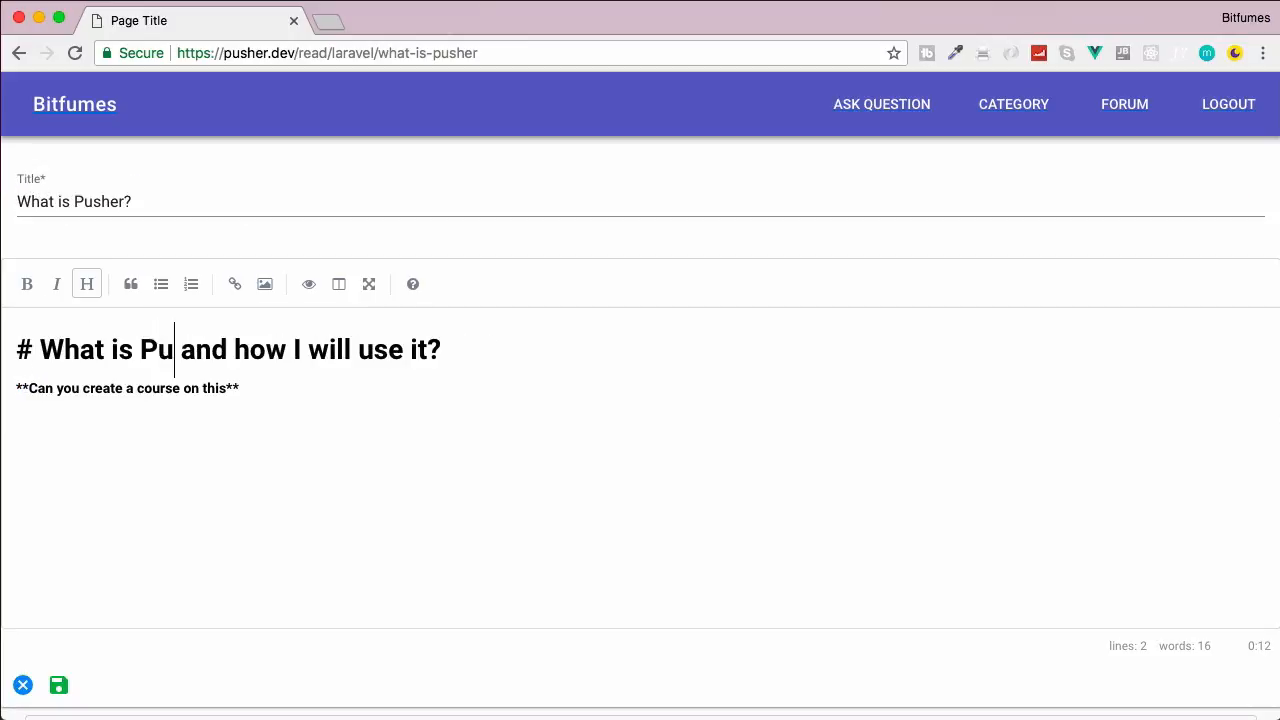
- Correct puhser to Pusher in the question heading and save the edit
{"action": "type", "text": "sher"}
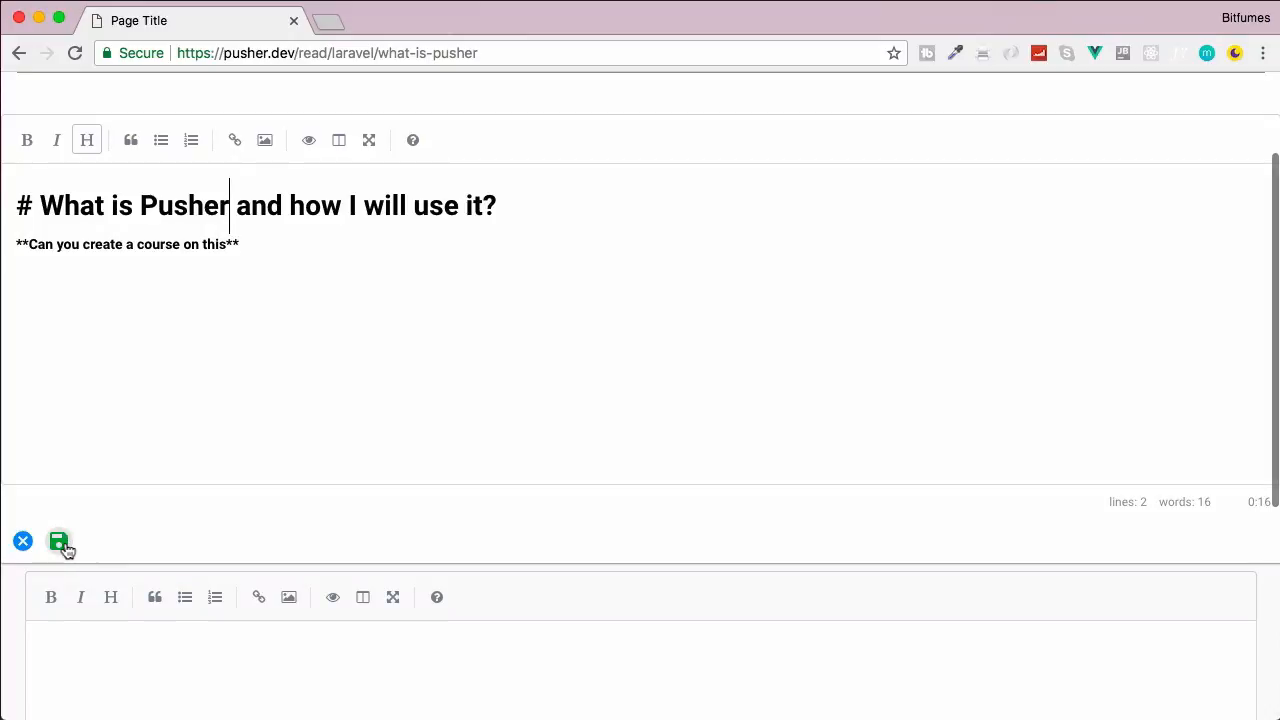
{"action": "left_click", "coordinate": [58, 540]}
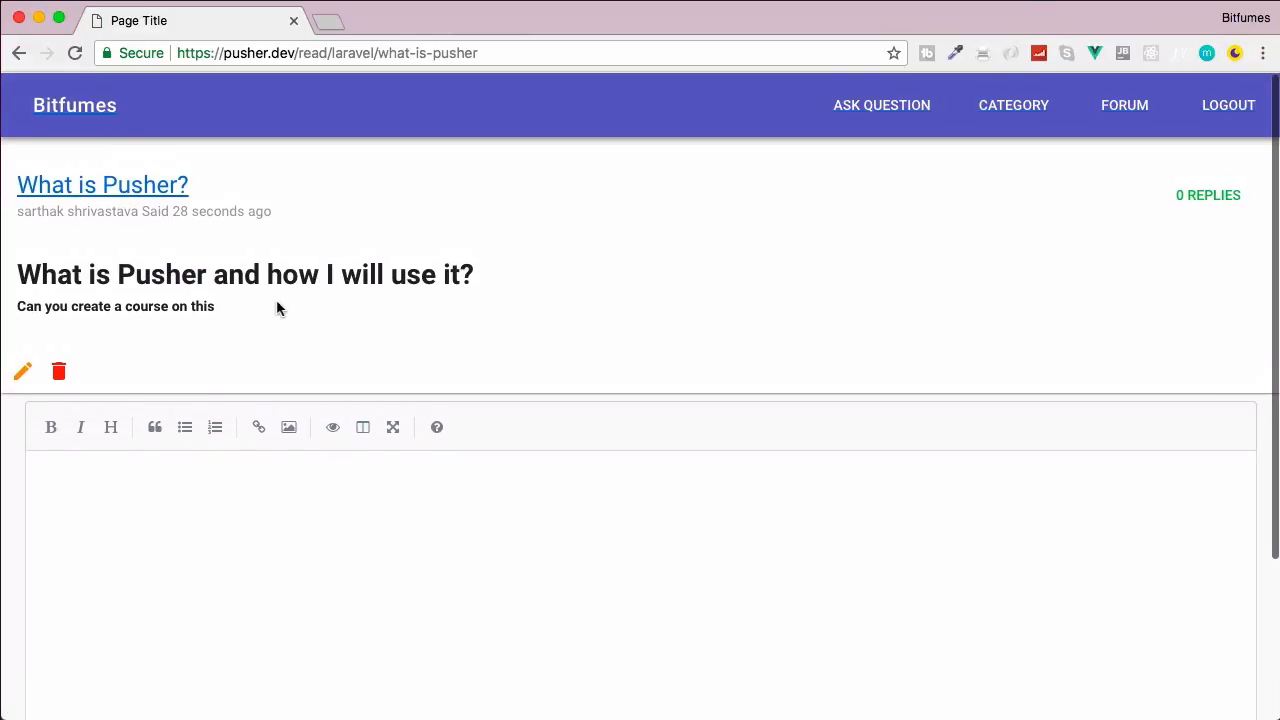
{"action": "mouse_move", "coordinate": [590, 312]}
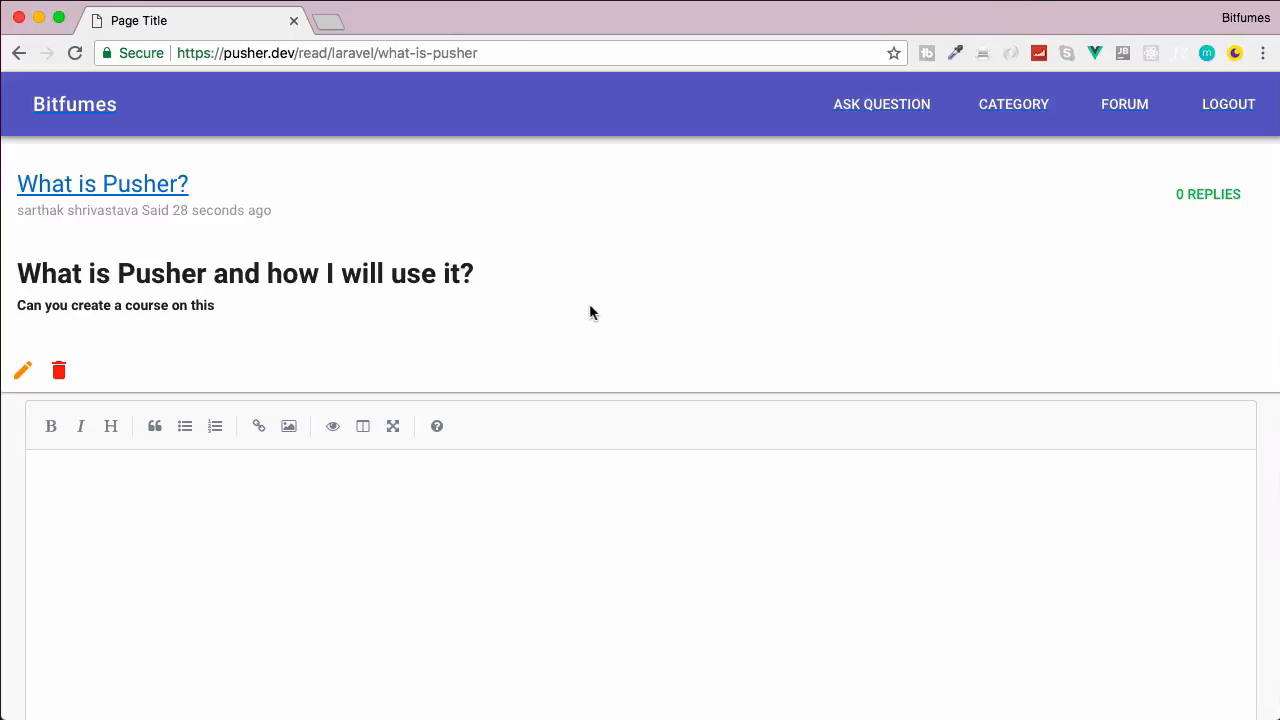
{"action": "mouse_move", "coordinate": [596, 352]}
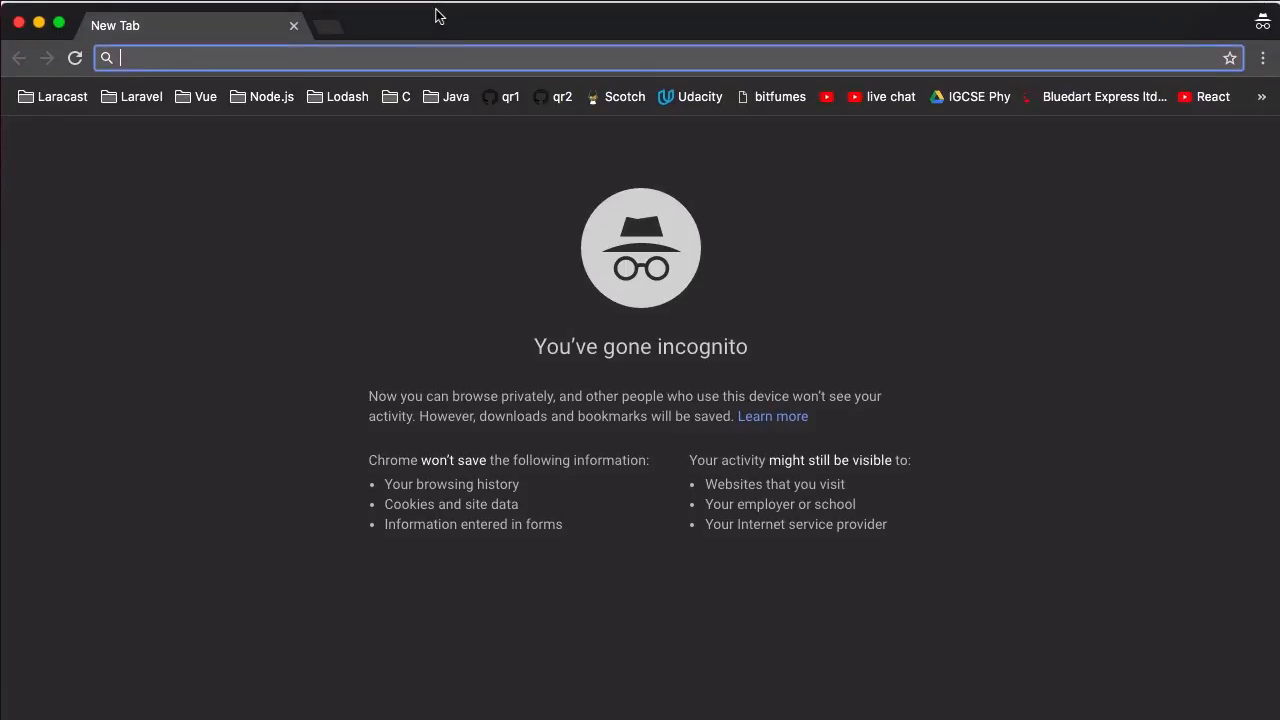
{"action": "type", "text": "https://pusher.dev/login"}
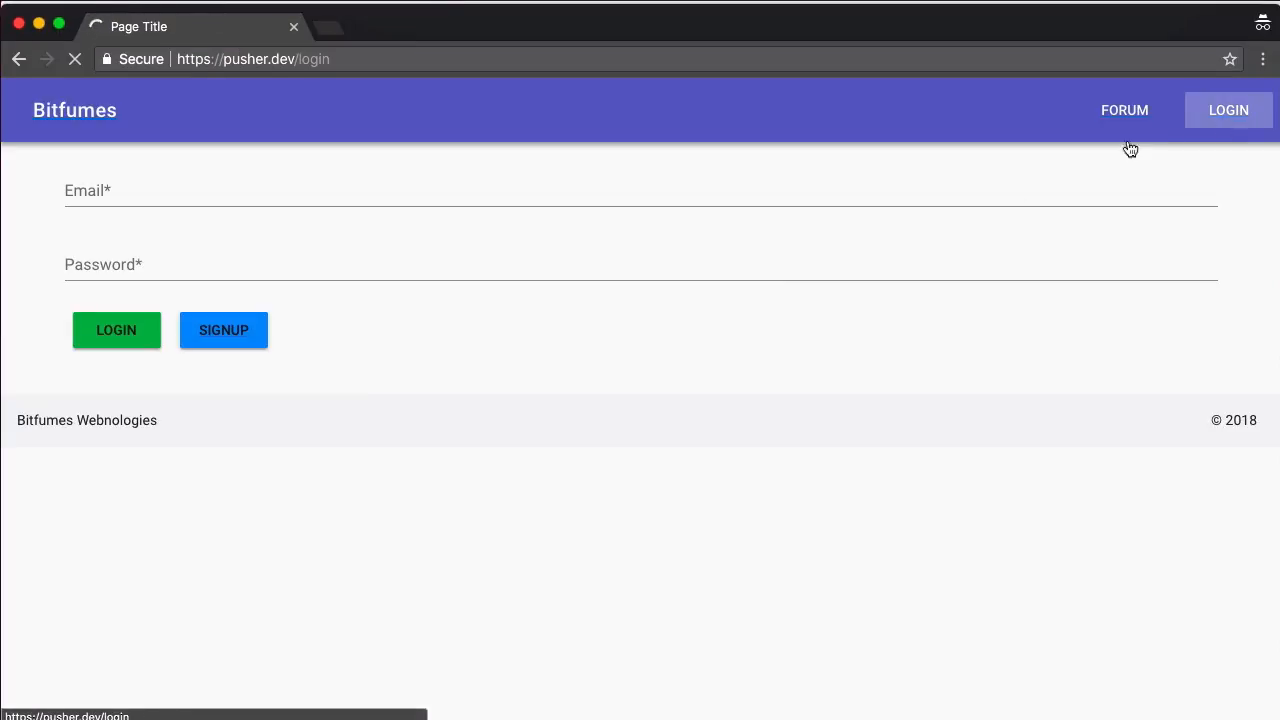
{"action": "left_click", "coordinate": [224, 330]}
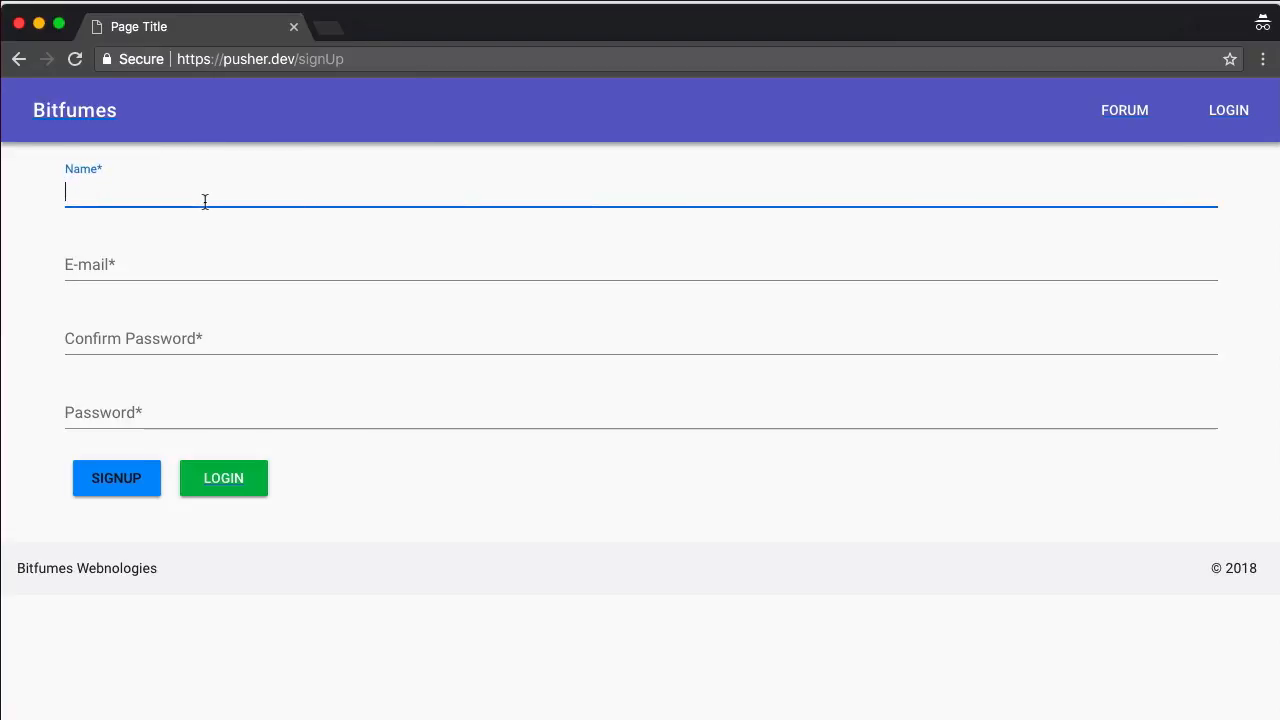
{"action": "type", "text": "Bitfumes"}
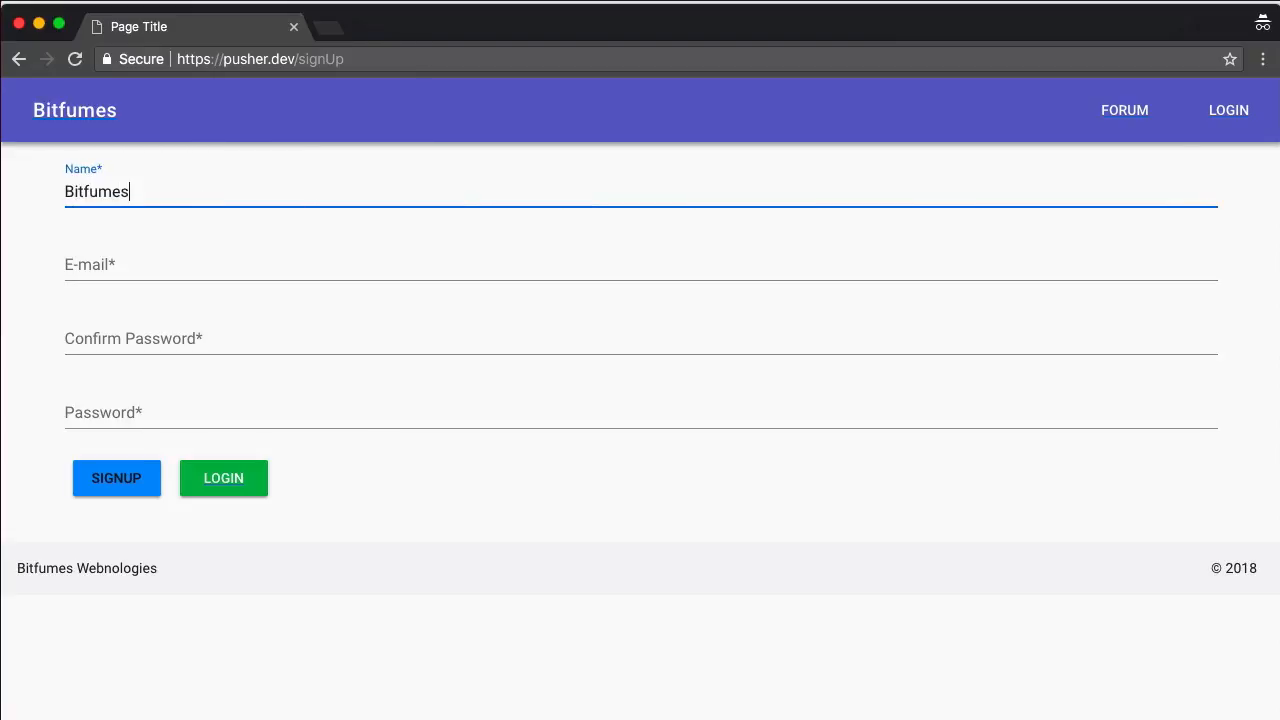
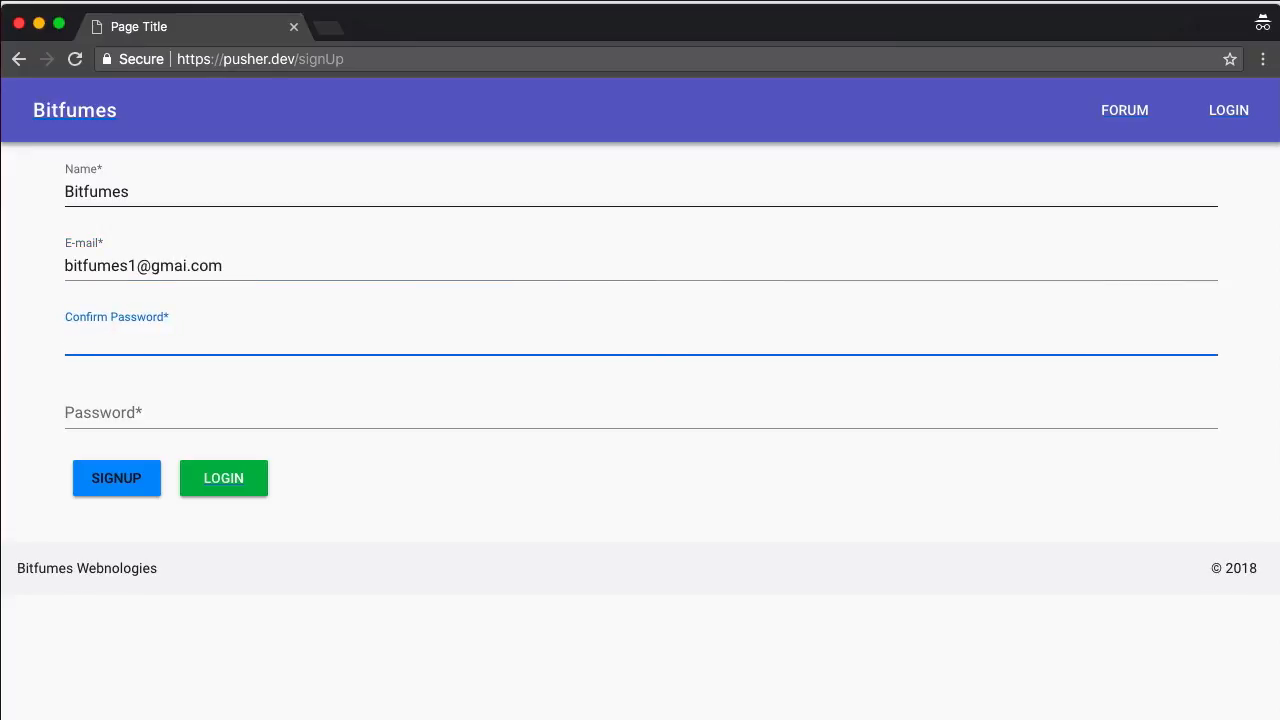
{"action": "type", "text": "•••"}
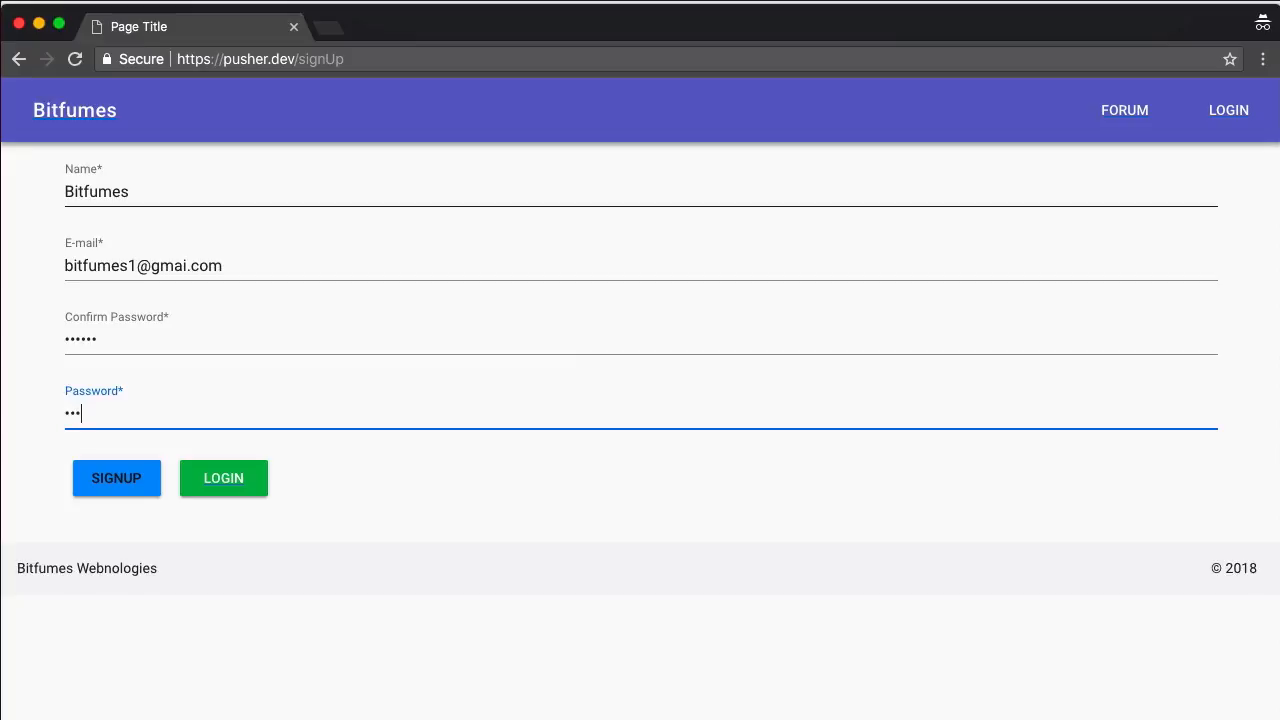
{"action": "left_click", "coordinate": [116, 478]}
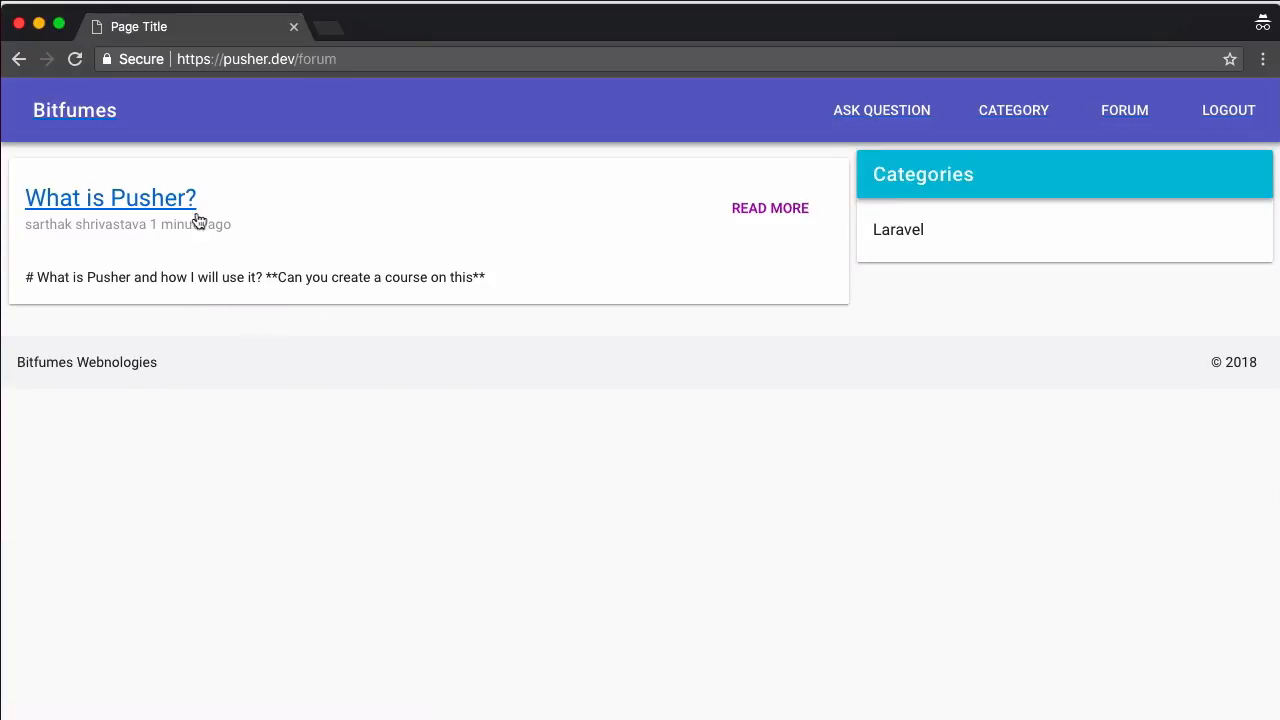
- Show the What is Pusher? thread in both windows and close the left window's navigation menu
{"action": "left_click", "coordinate": [110, 198]}
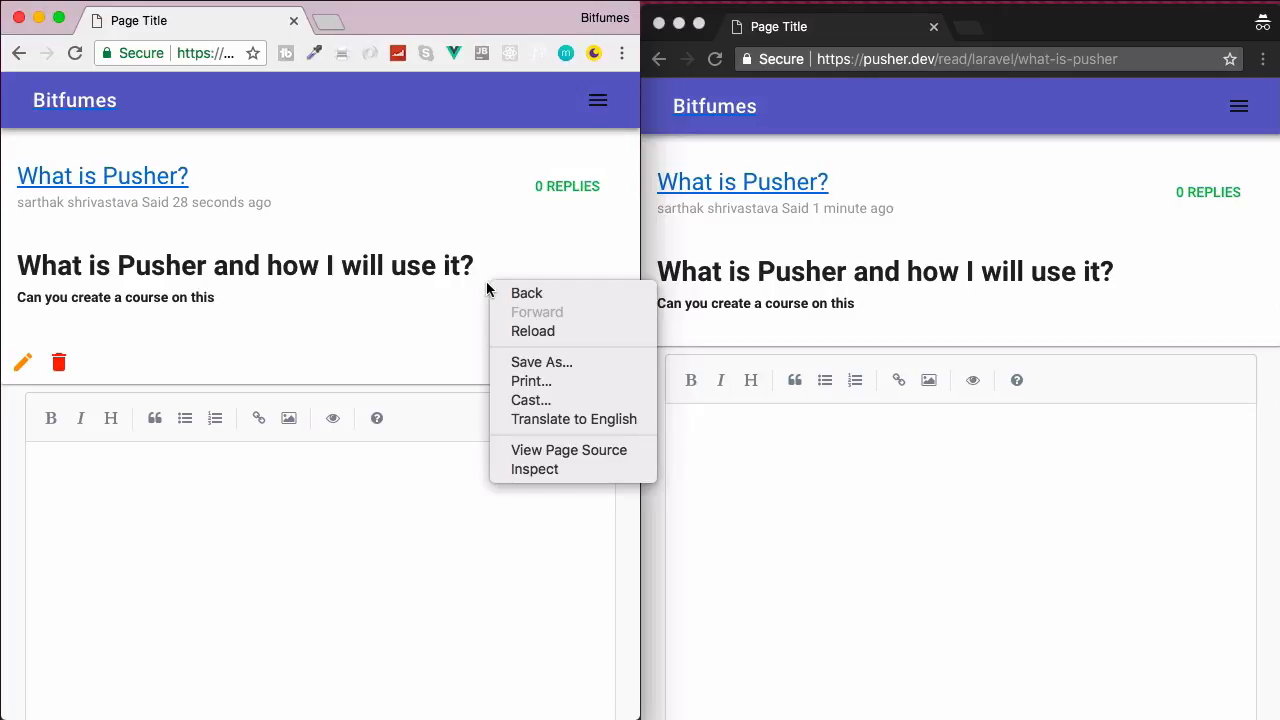
{"action": "left_click", "coordinate": [540, 210]}
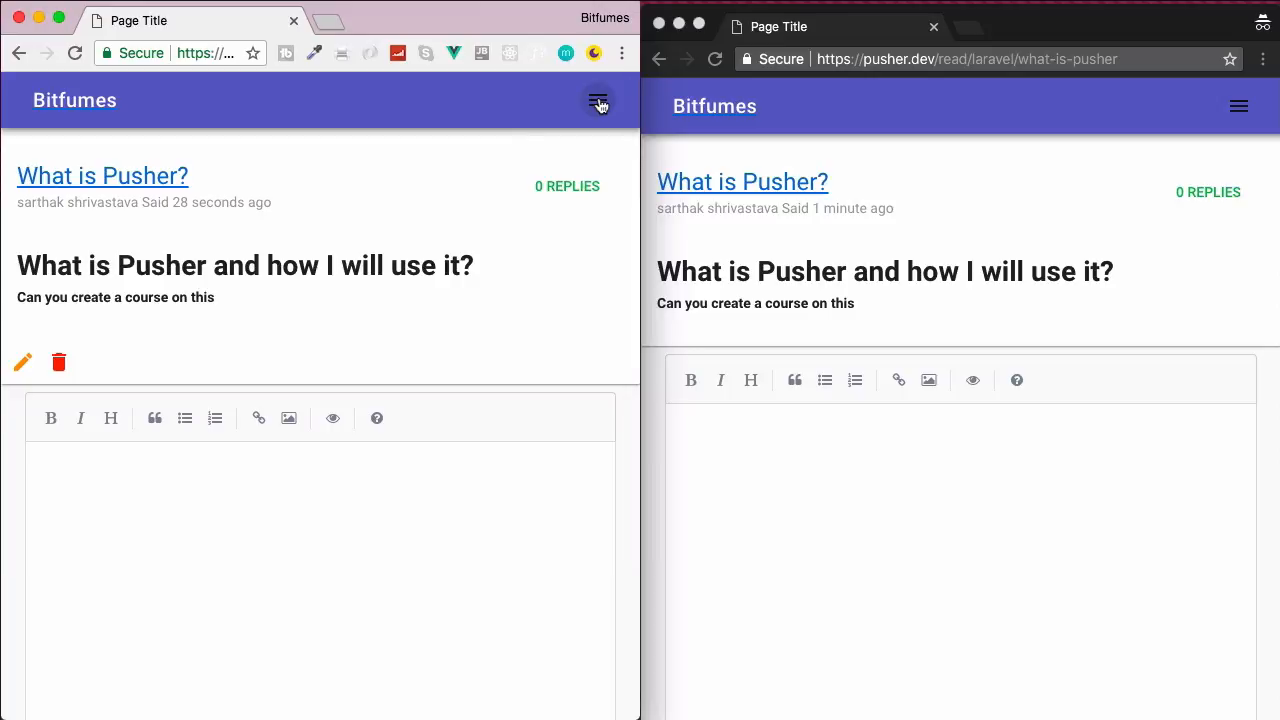
{"action": "left_click", "coordinate": [598, 100]}
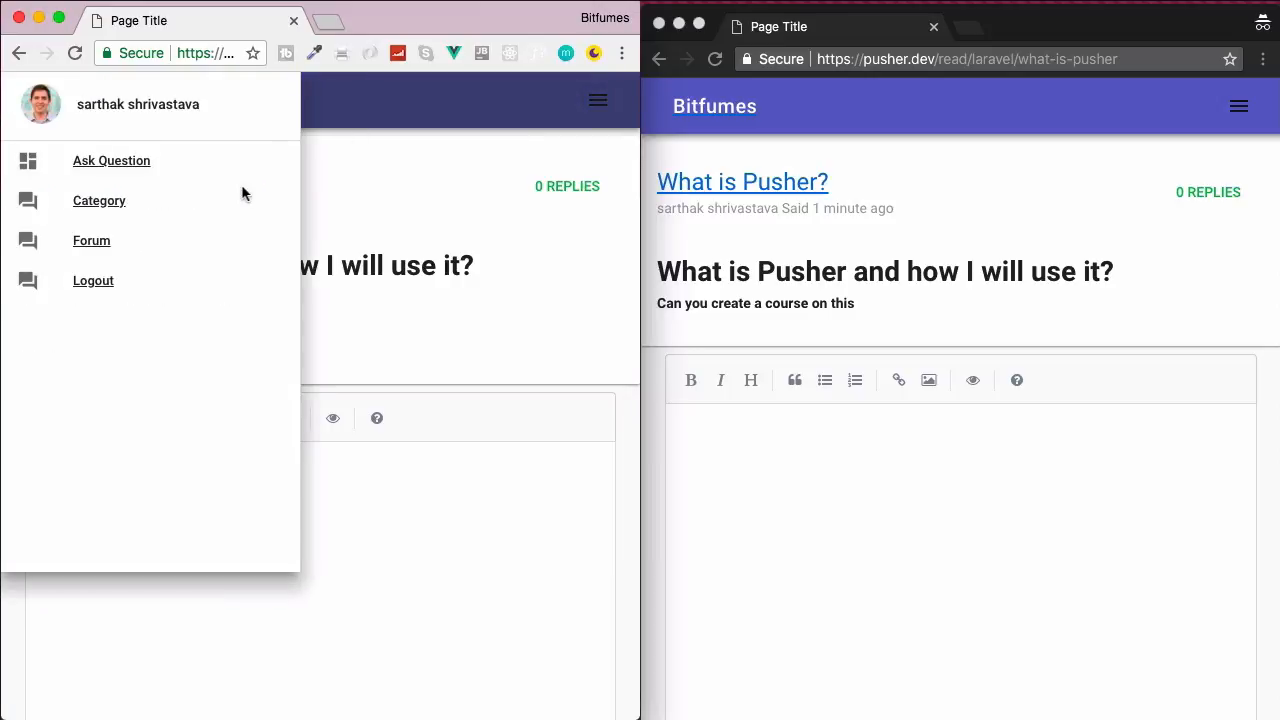
{"action": "mouse_move", "coordinate": [70, 132]}
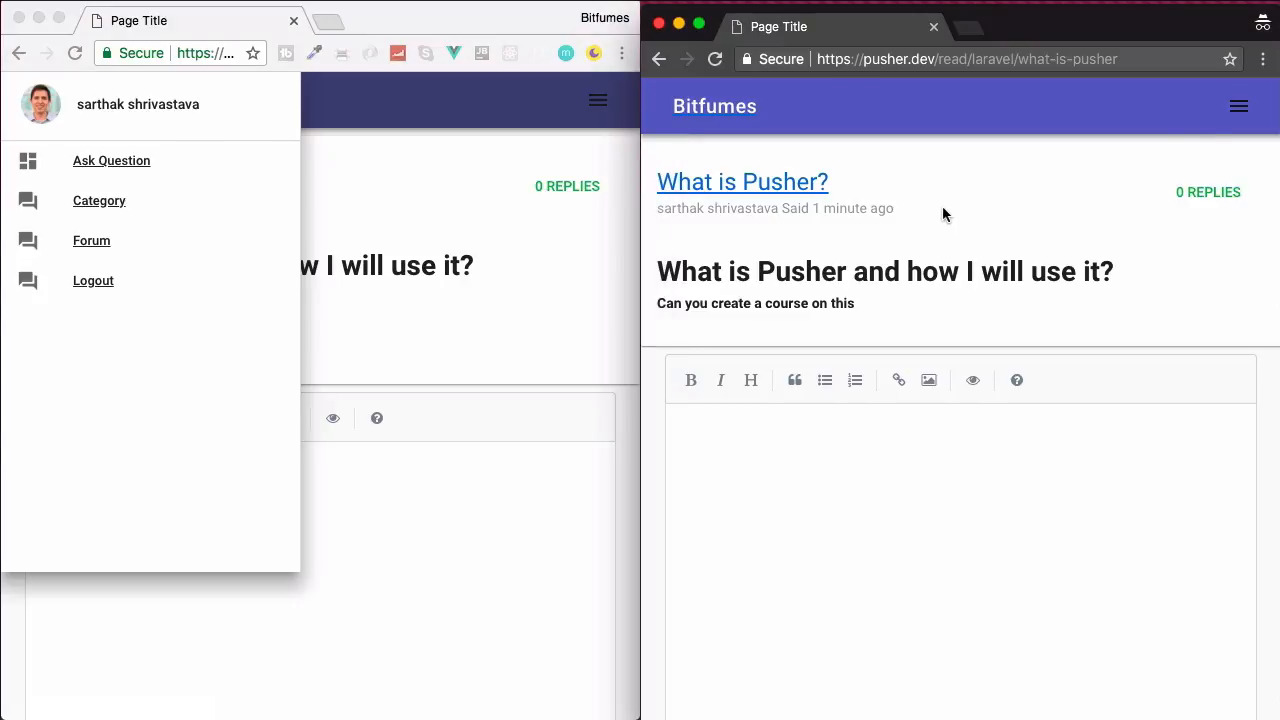
{"action": "left_click", "coordinate": [1238, 106]}
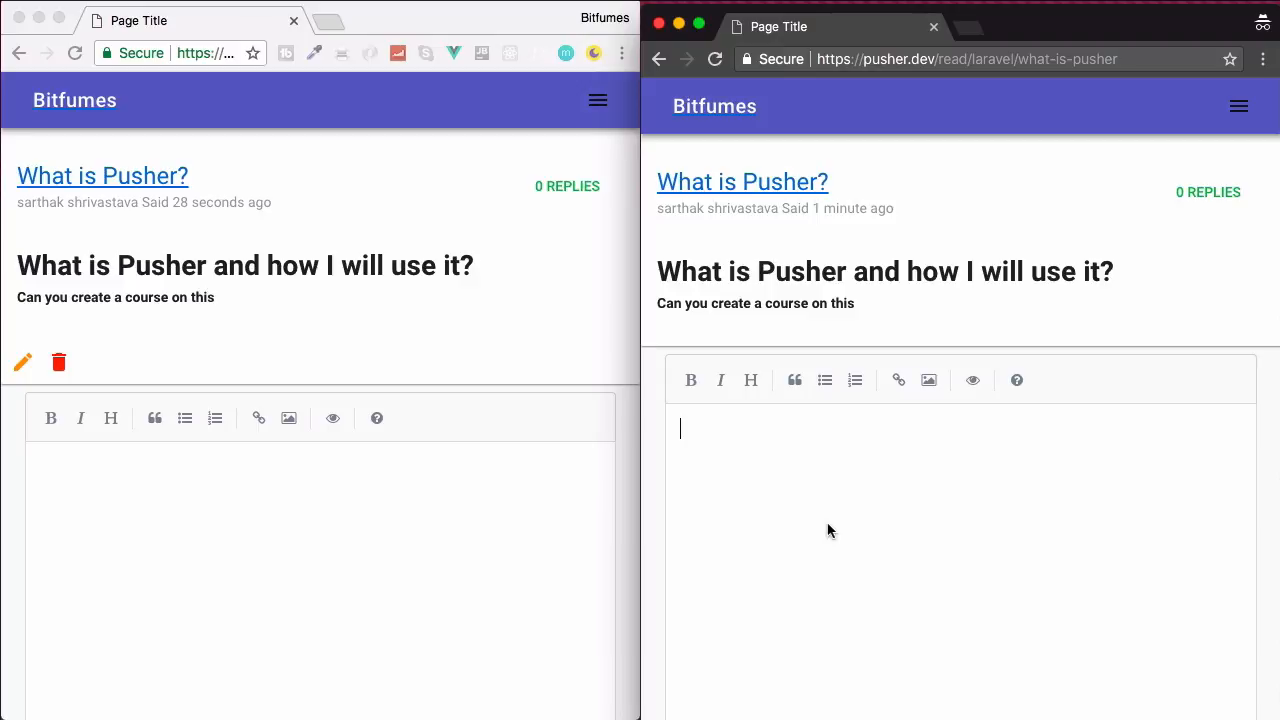
- Reply 'Yes I will create a Course' from the right browser so it syncs live to both windows
{"action": "type", "text": "Yes I will"}
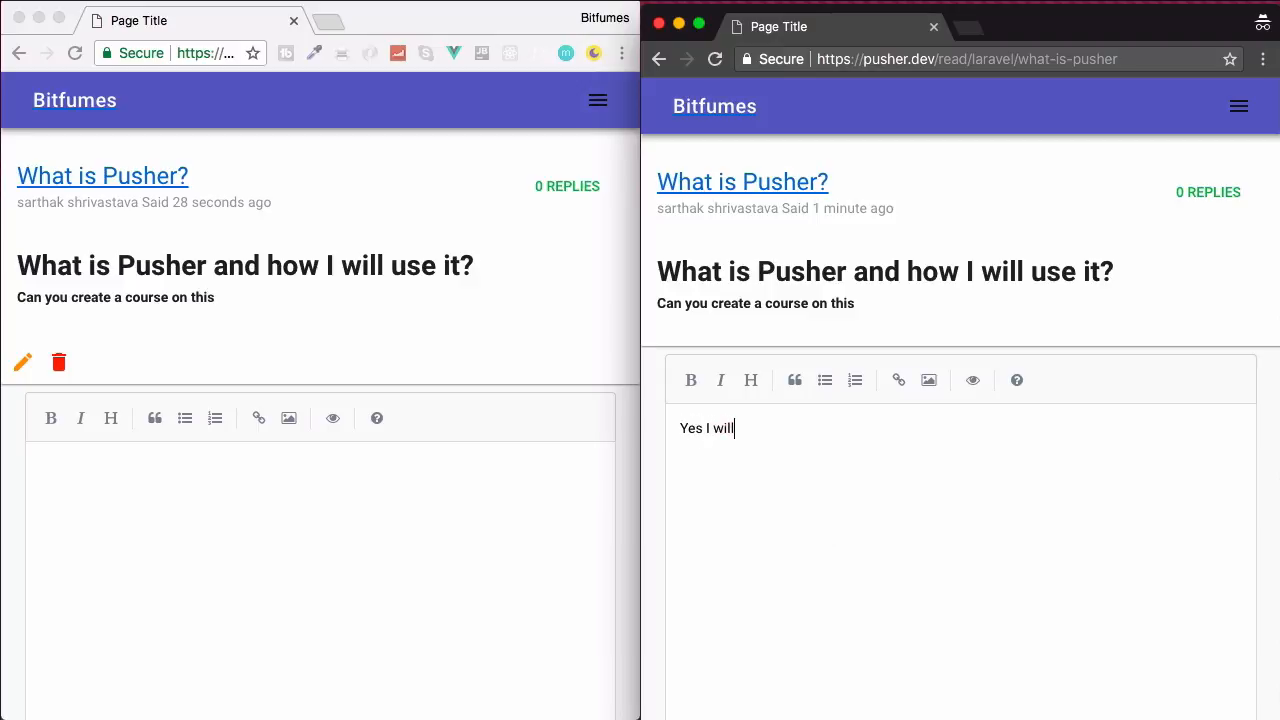
{"action": "type", "text": "create a"}
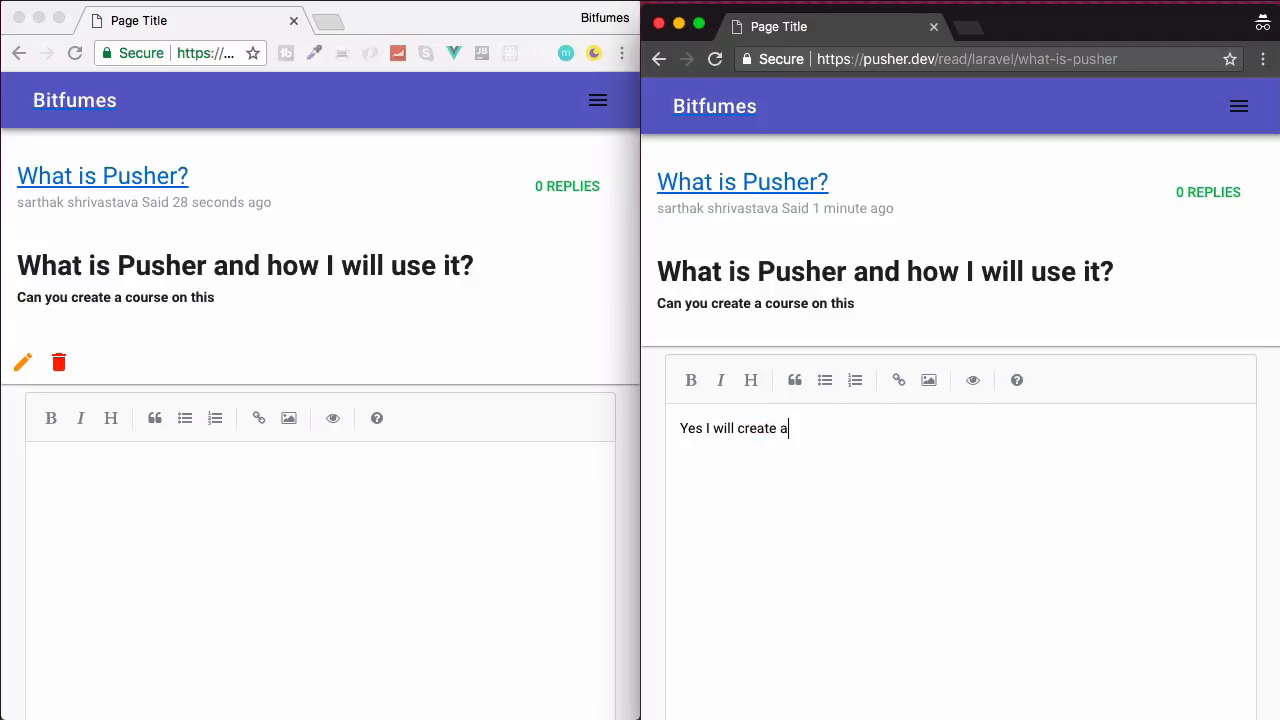
{"action": "type", "text": "Course"}
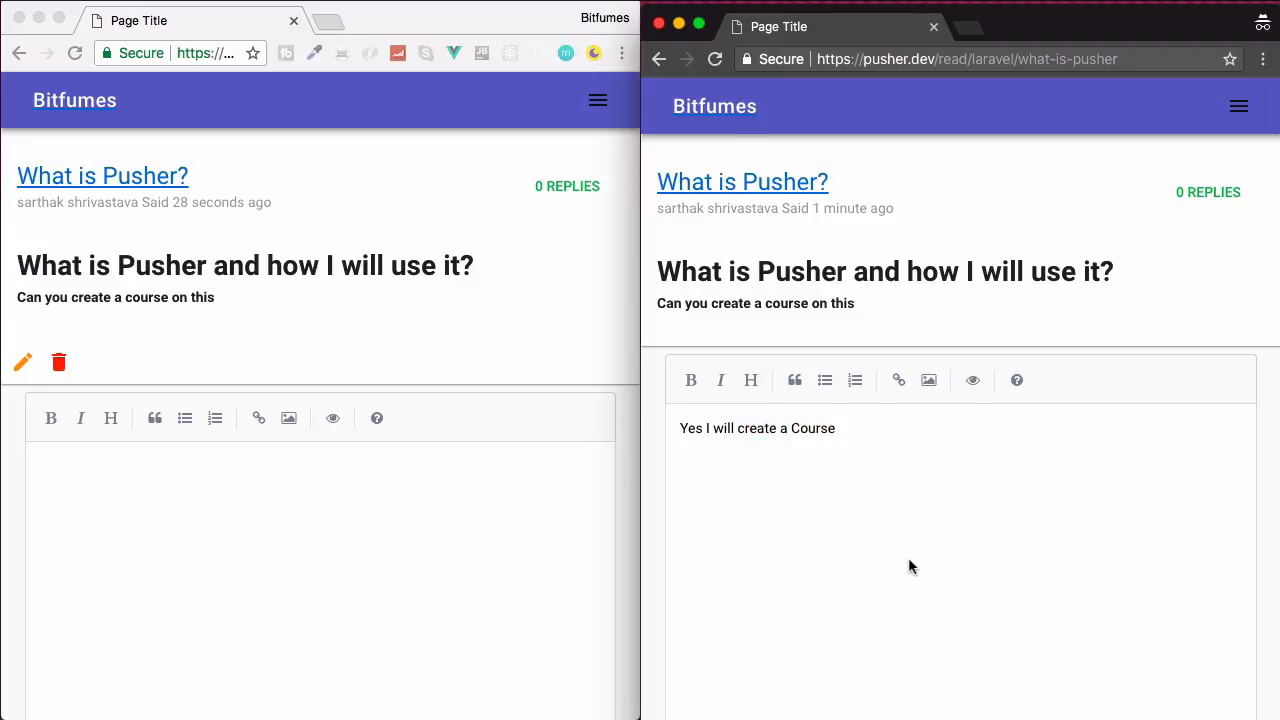
{"action": "scroll", "scroll_direction": "down", "scroll_amount": 3}
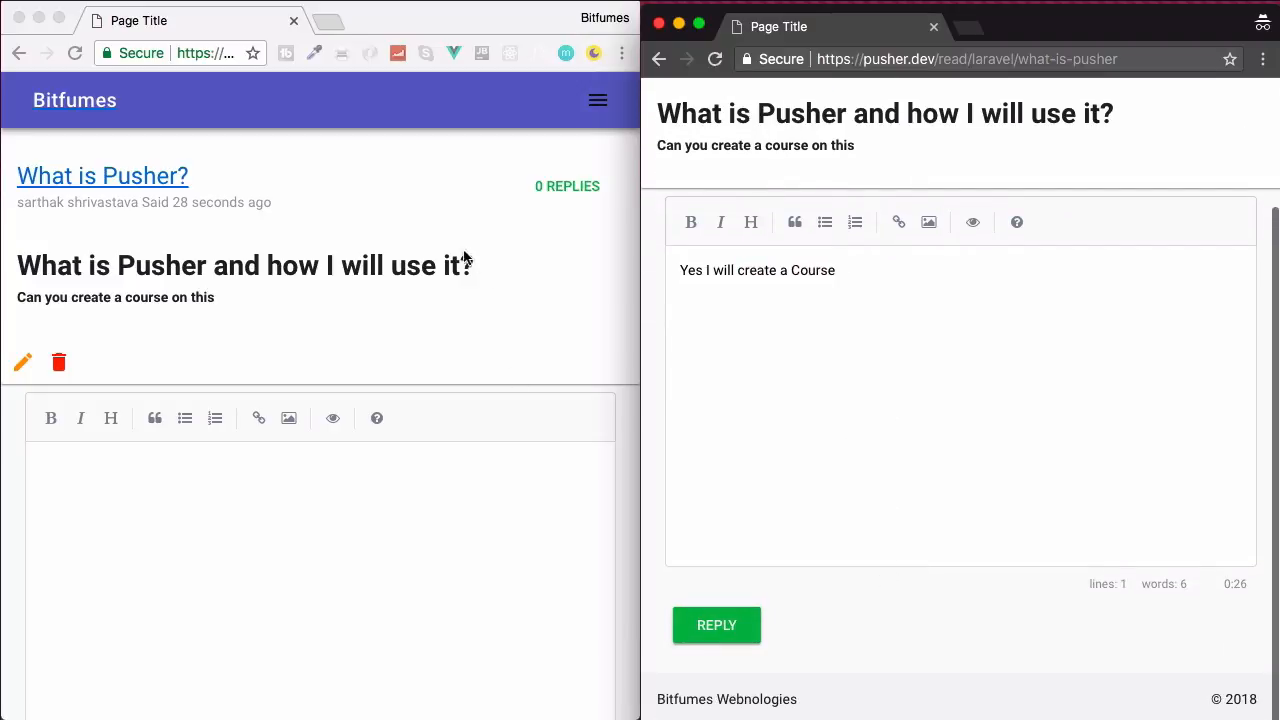
{"action": "mouse_move", "coordinate": [276, 440]}
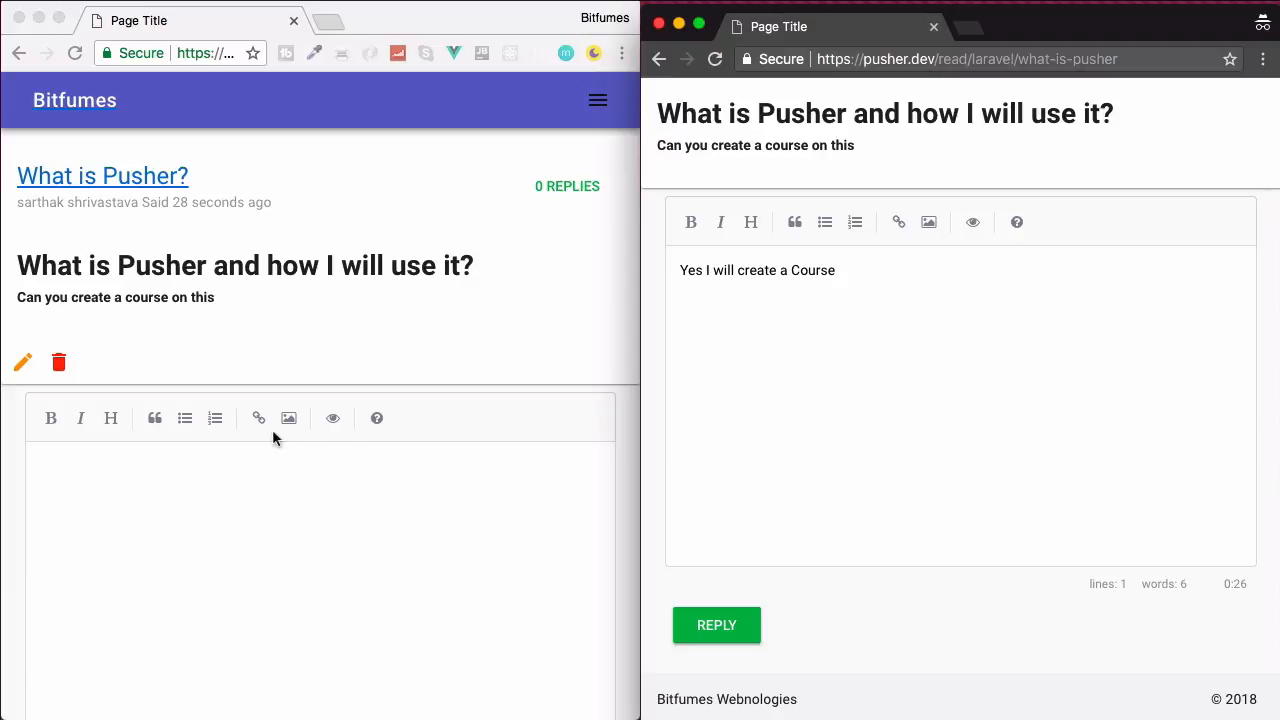
{"action": "mouse_move", "coordinate": [668, 516]}
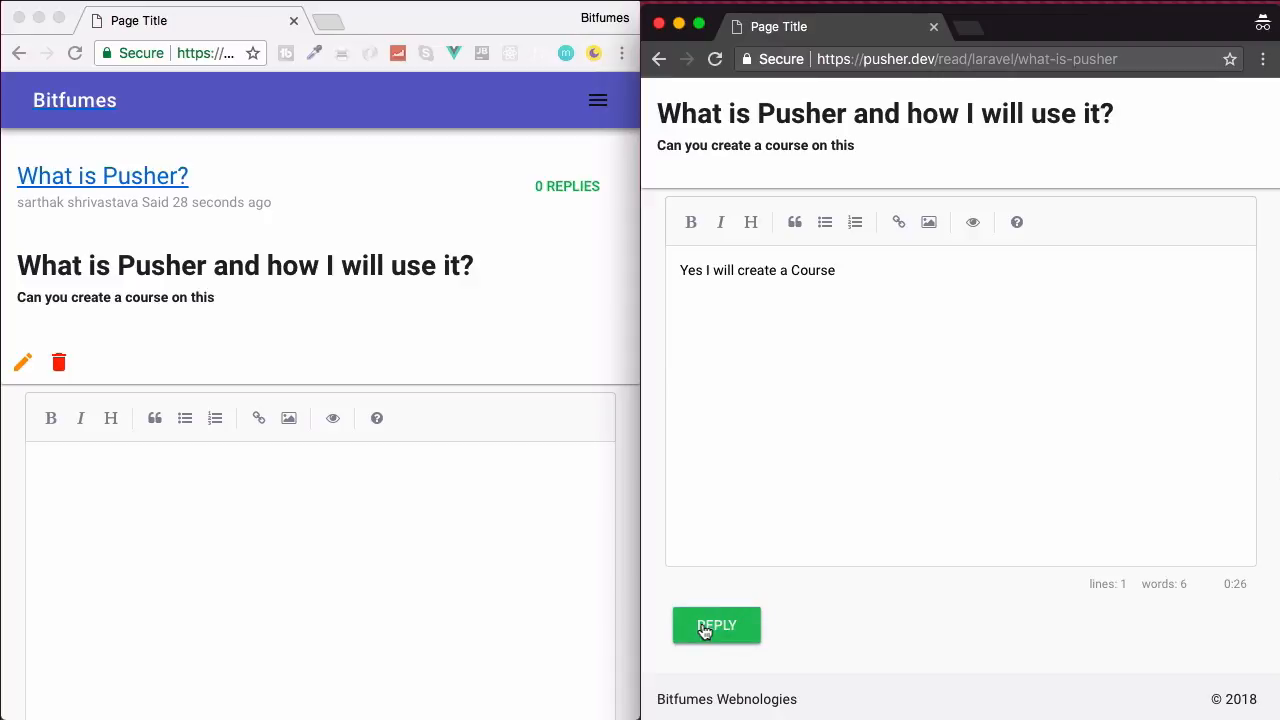
{"action": "left_click", "coordinate": [716, 624]}
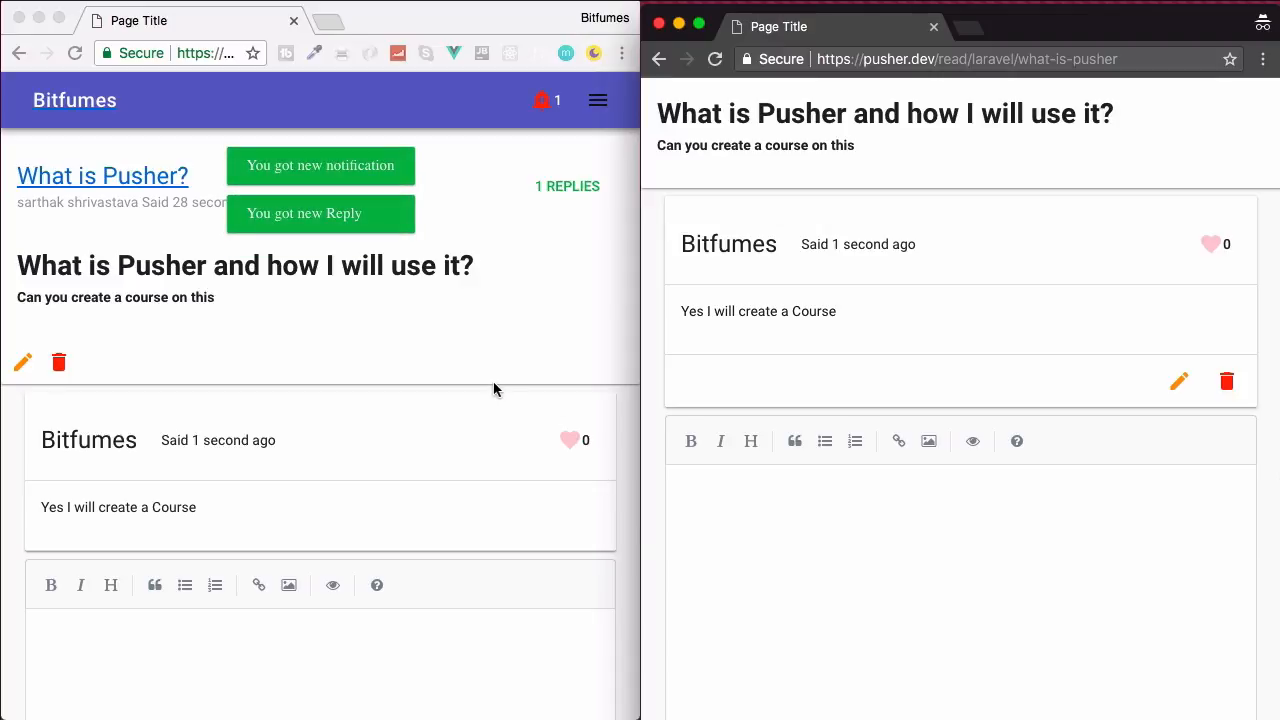
{"action": "mouse_move", "coordinate": [458, 454]}
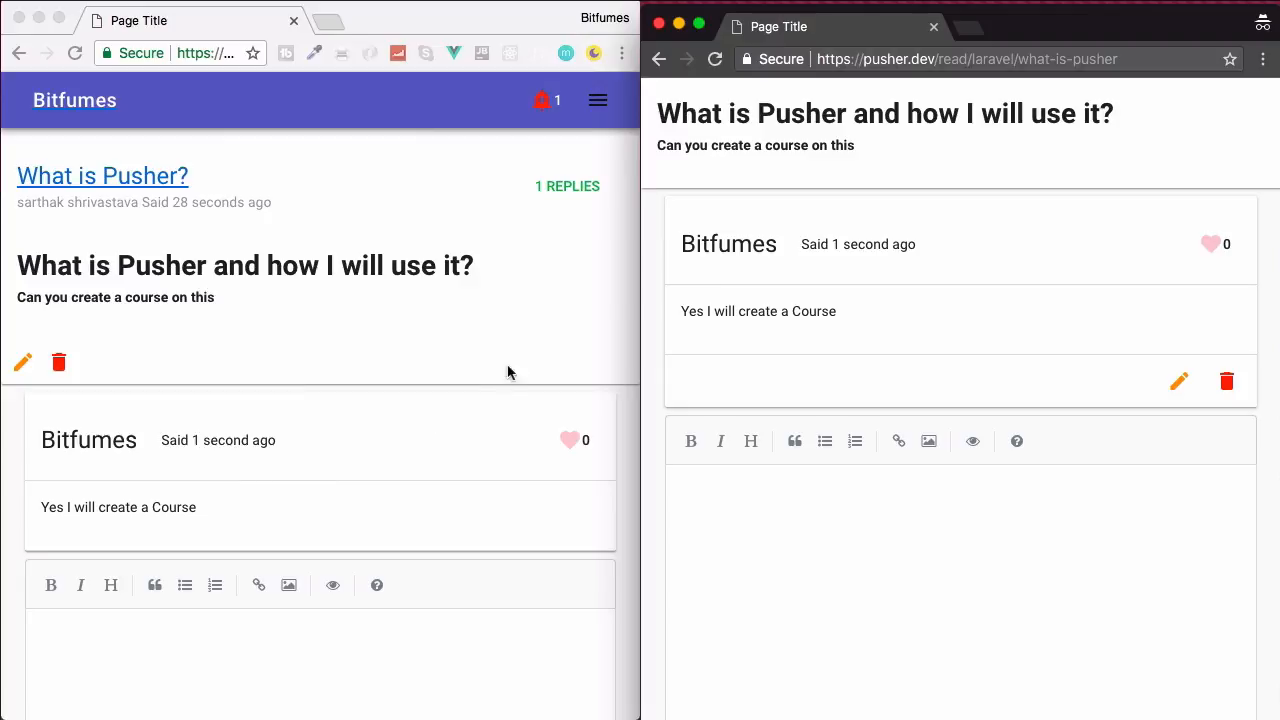
{"action": "mouse_move", "coordinate": [556, 148]}
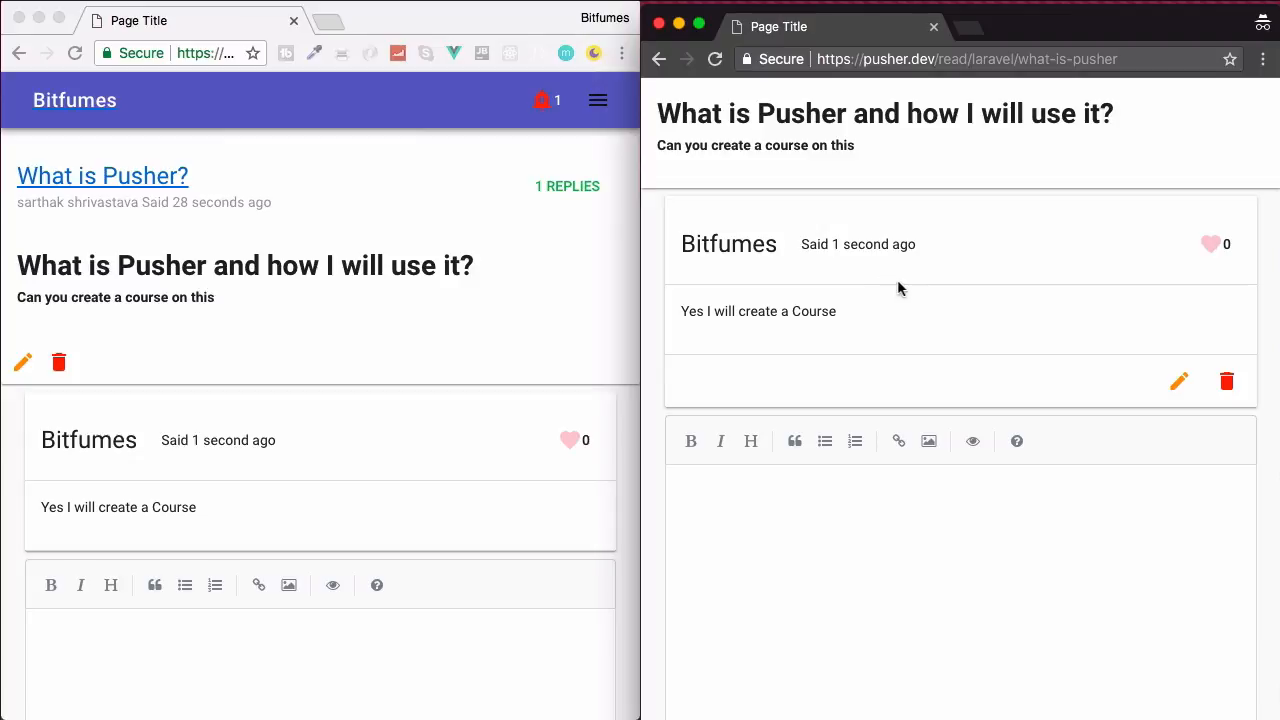
{"action": "mouse_move", "coordinate": [584, 330]}
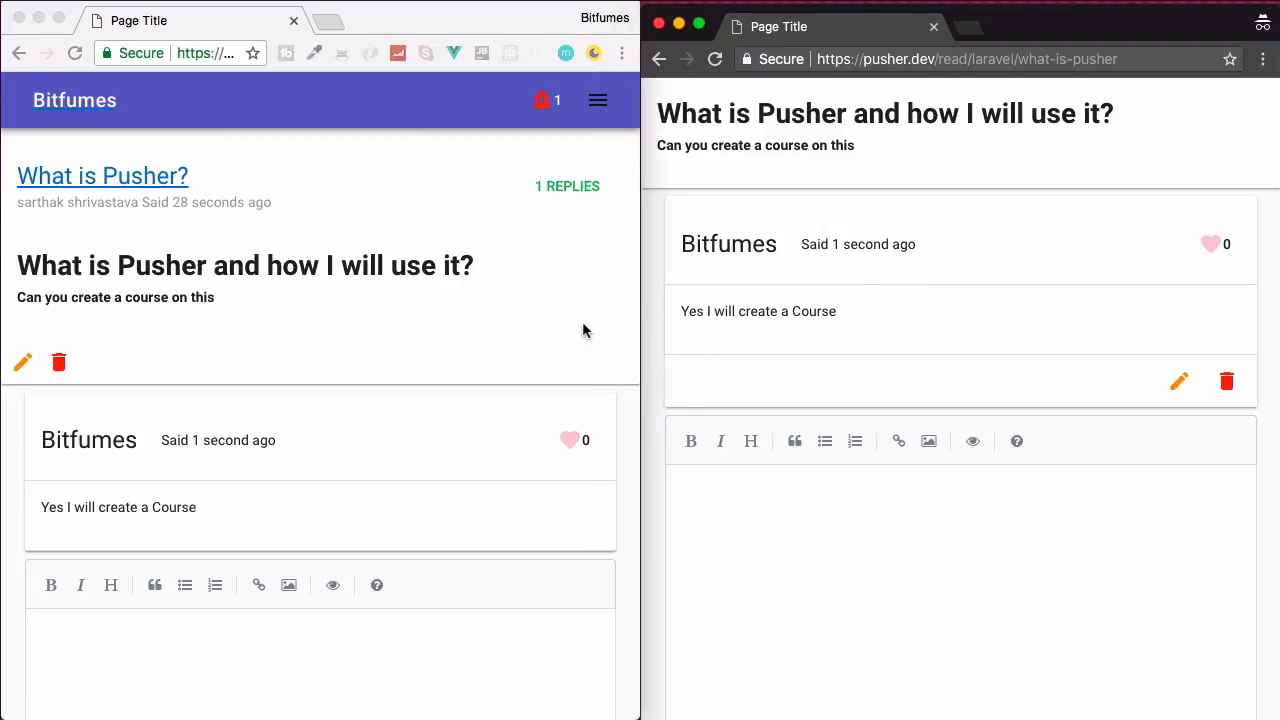
{"action": "mouse_move", "coordinate": [844, 324]}
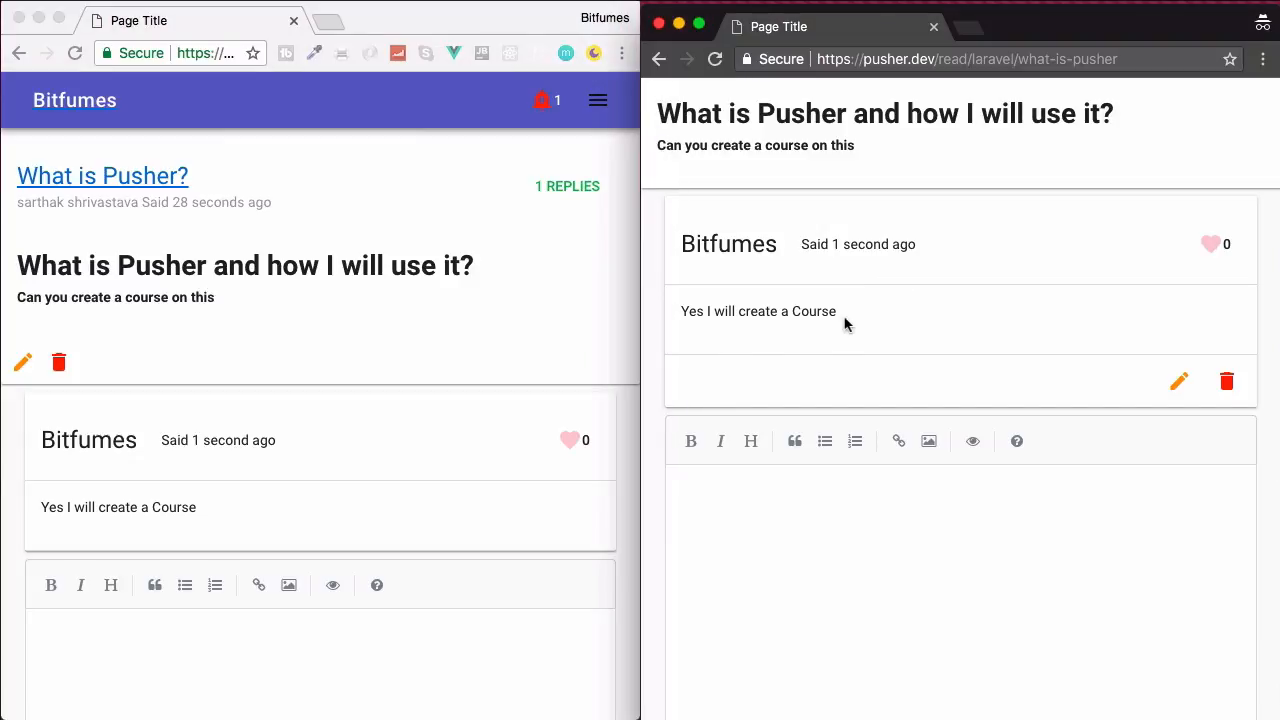
{"action": "mouse_move", "coordinate": [784, 170]}
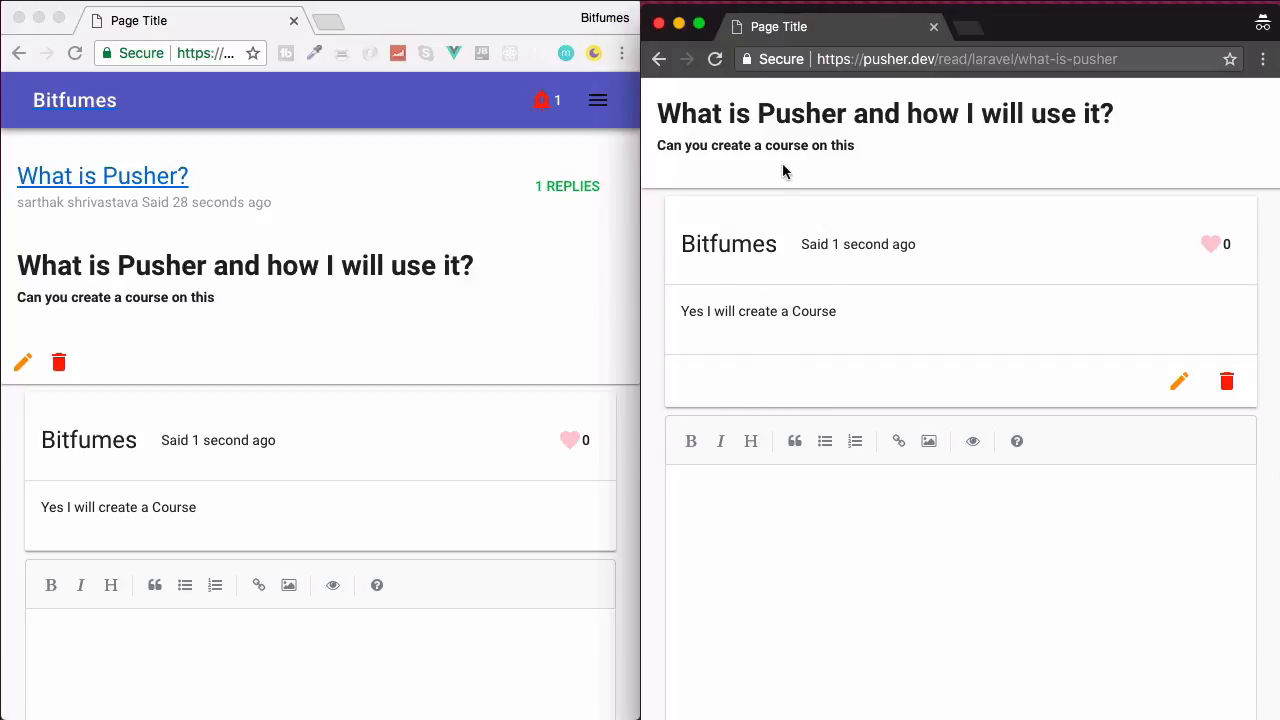
{"action": "mouse_move", "coordinate": [518, 468]}
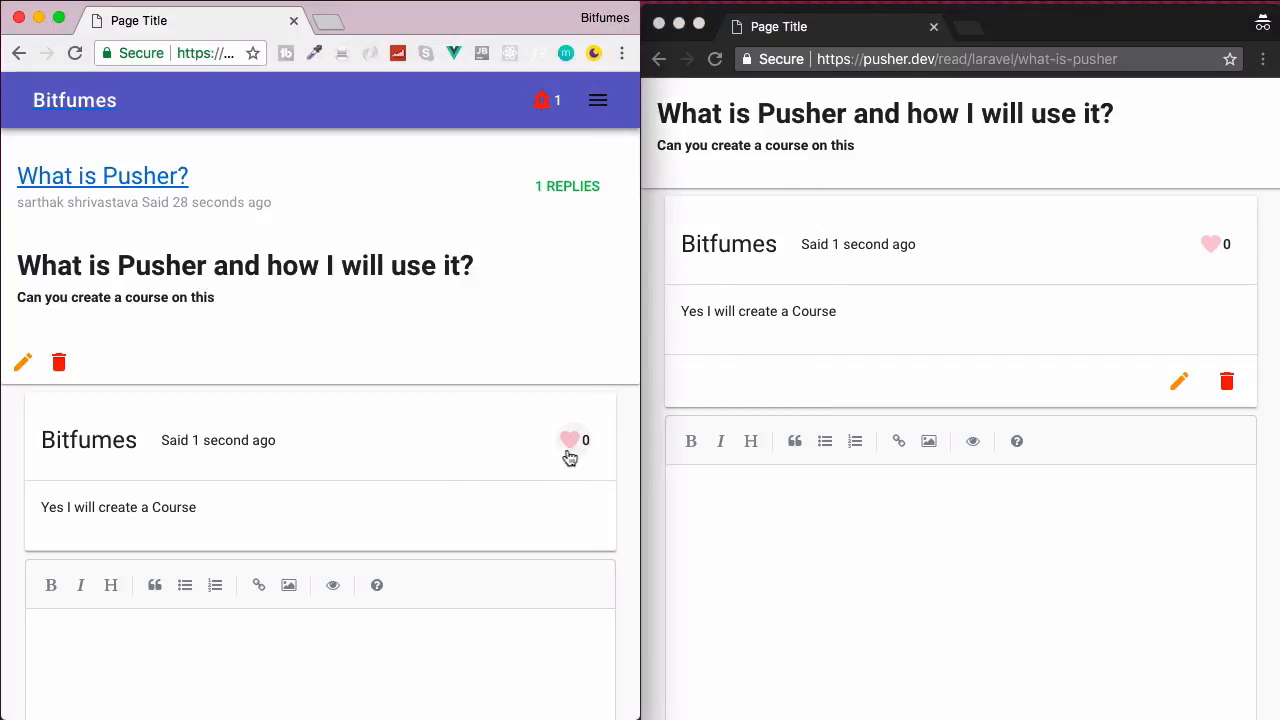
{"action": "left_click", "coordinate": [568, 440]}
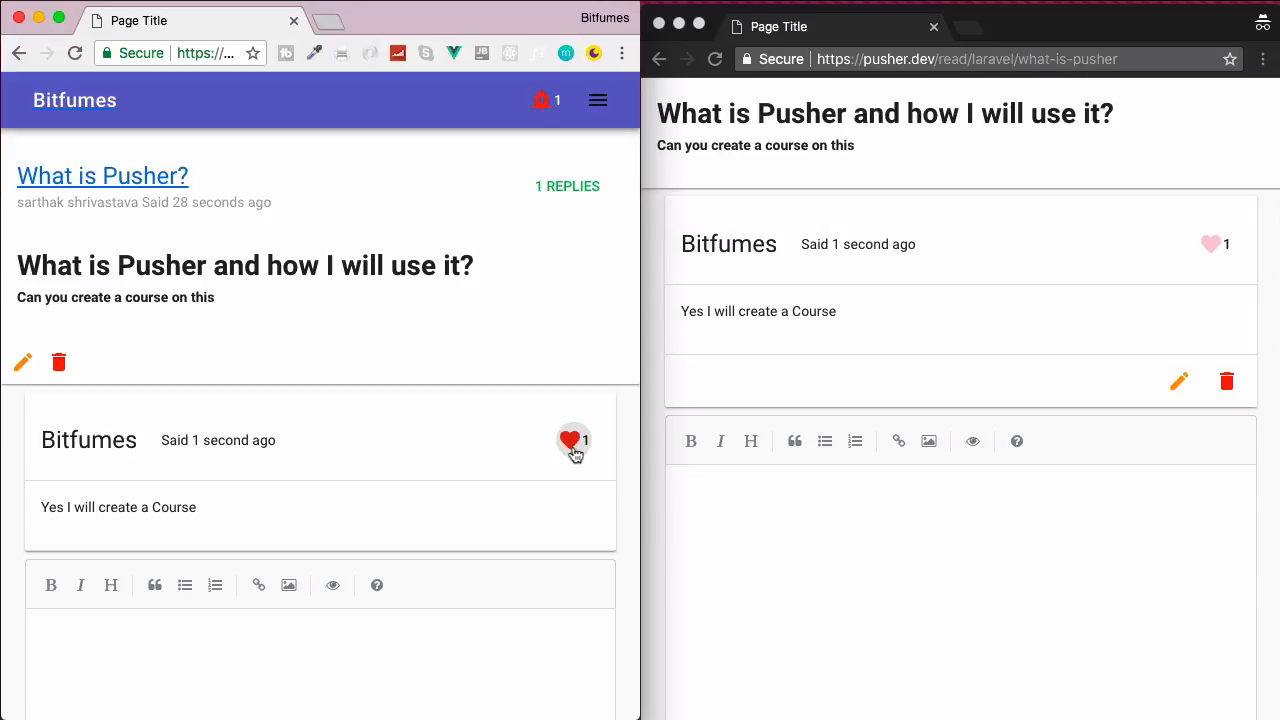
{"action": "left_click", "coordinate": [568, 440]}
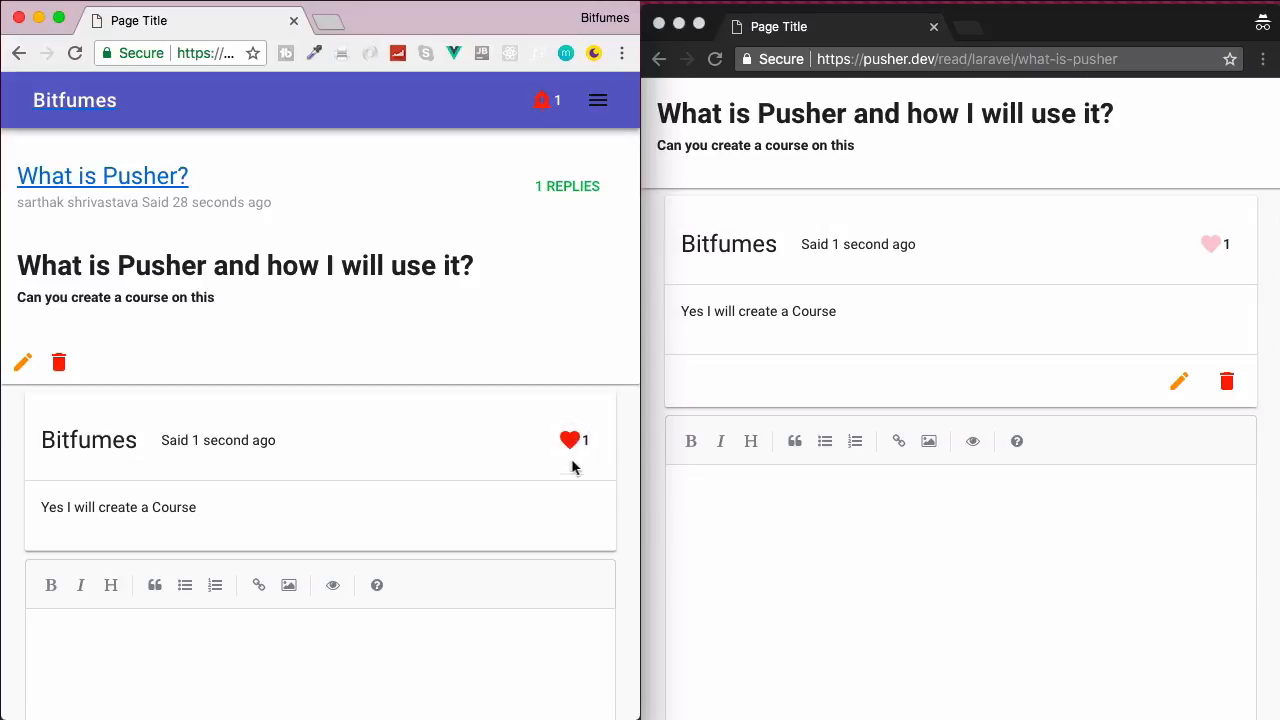
{"action": "left_click", "coordinate": [568, 440]}
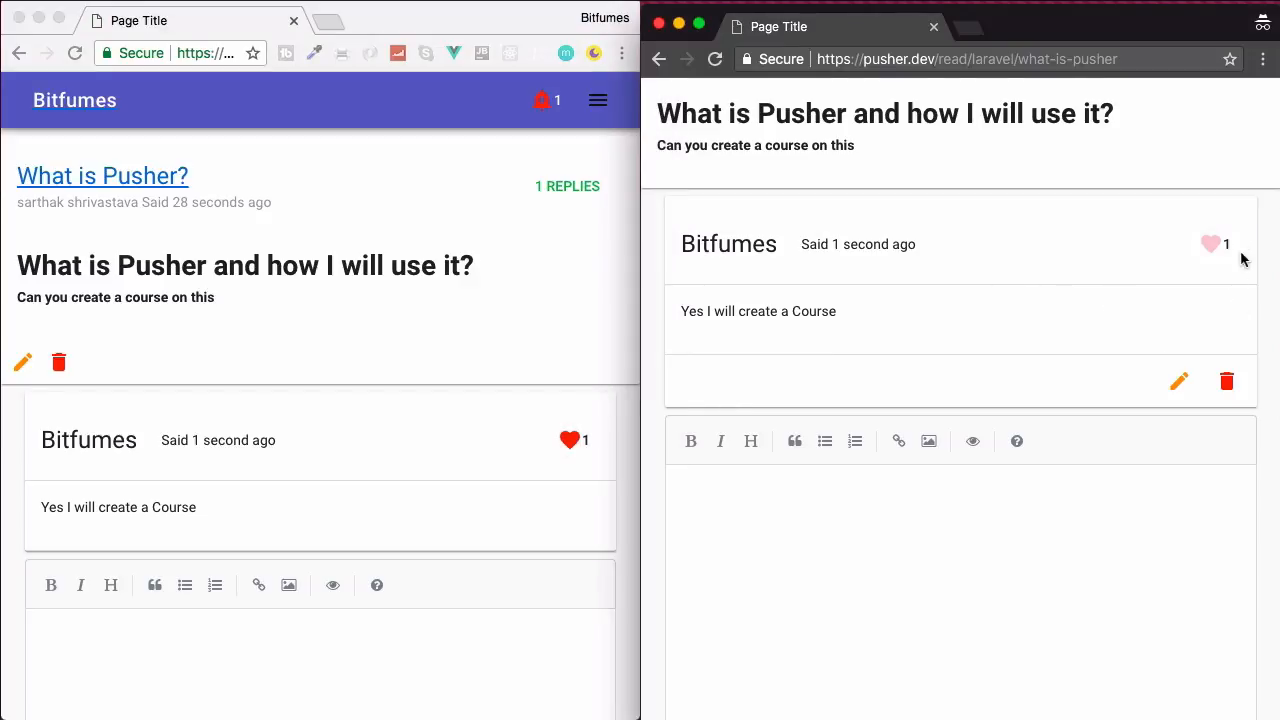
{"action": "mouse_move", "coordinate": [616, 442]}
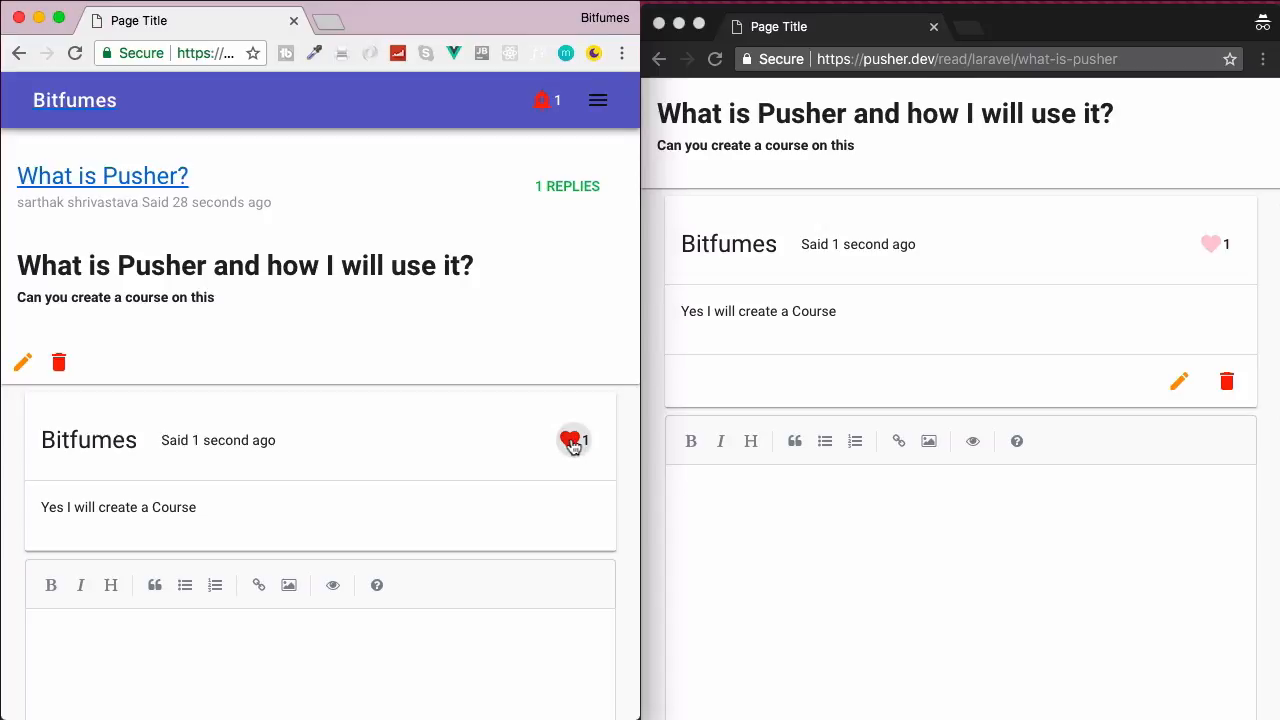
{"action": "left_click", "coordinate": [570, 440]}
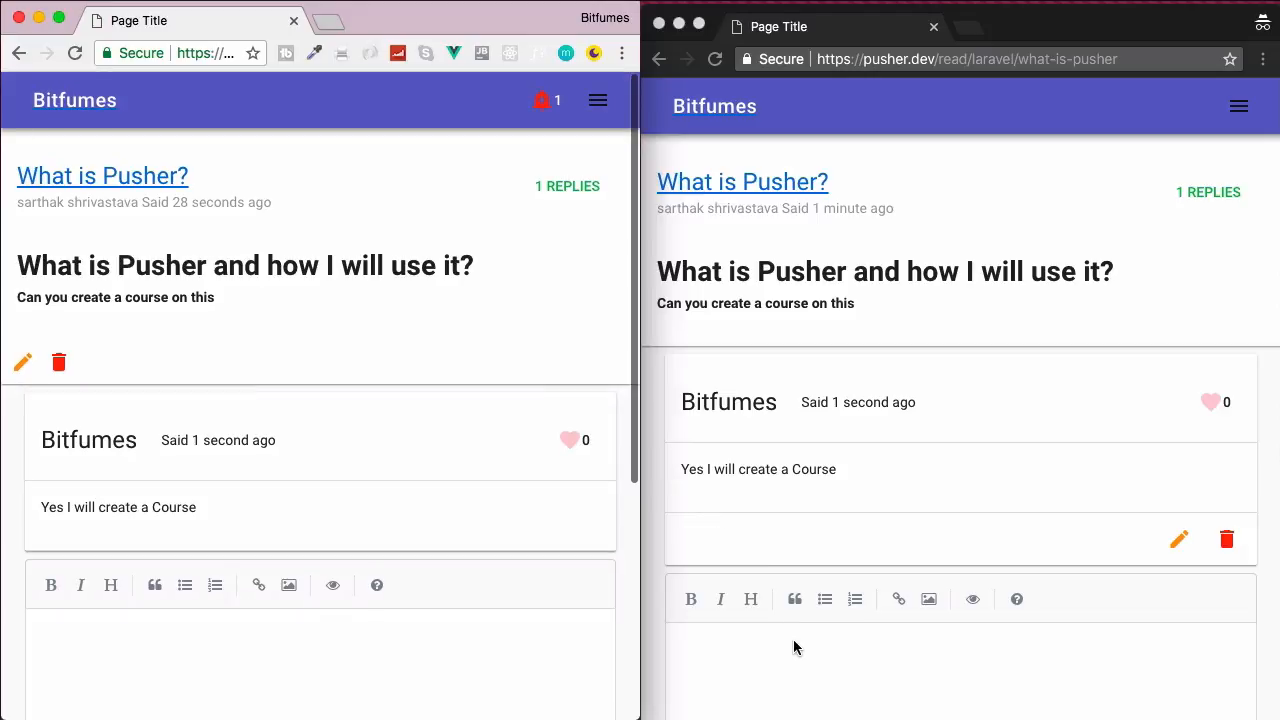
{"action": "mouse_move", "coordinate": [508, 650]}
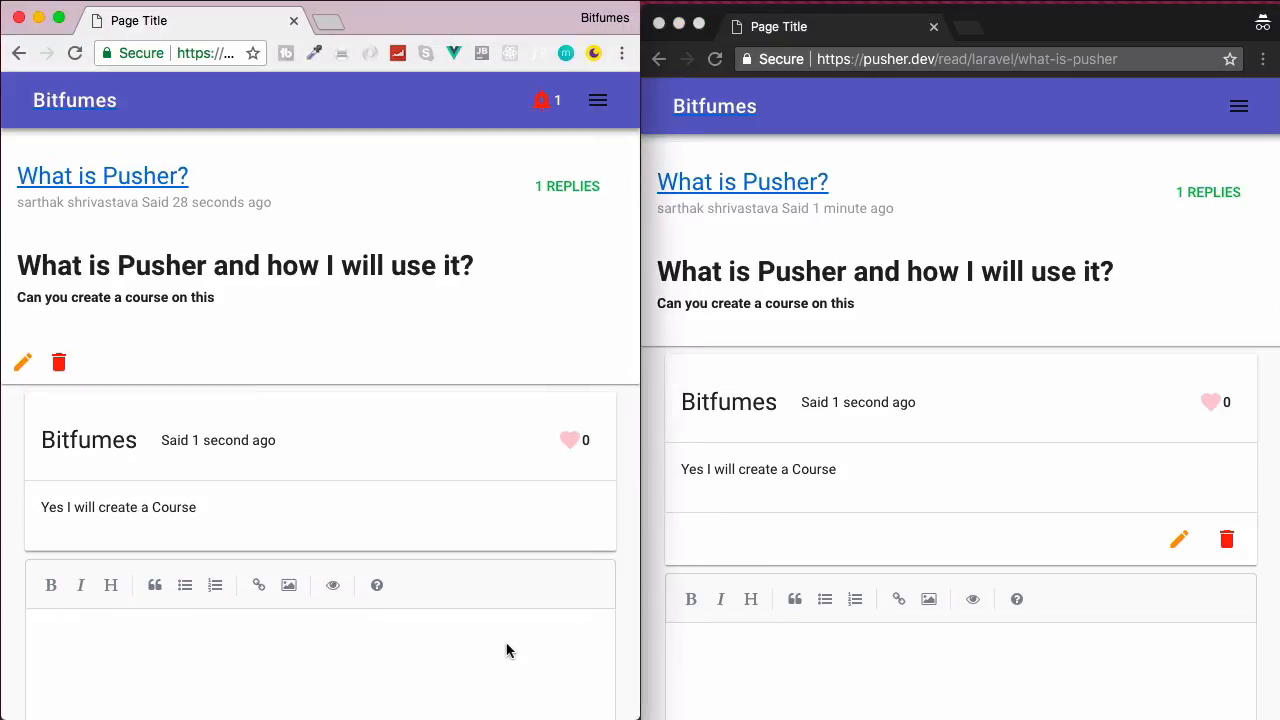